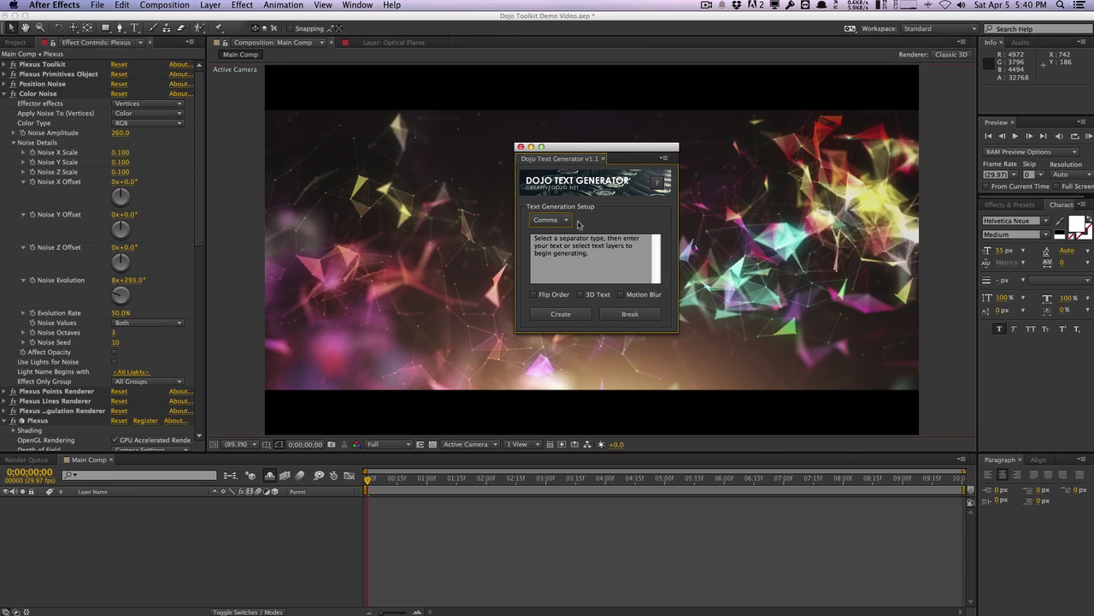
- Try a custom separator in the generator, then set the separator back to comma
{"action": "left_click", "coordinate": [550, 220]}
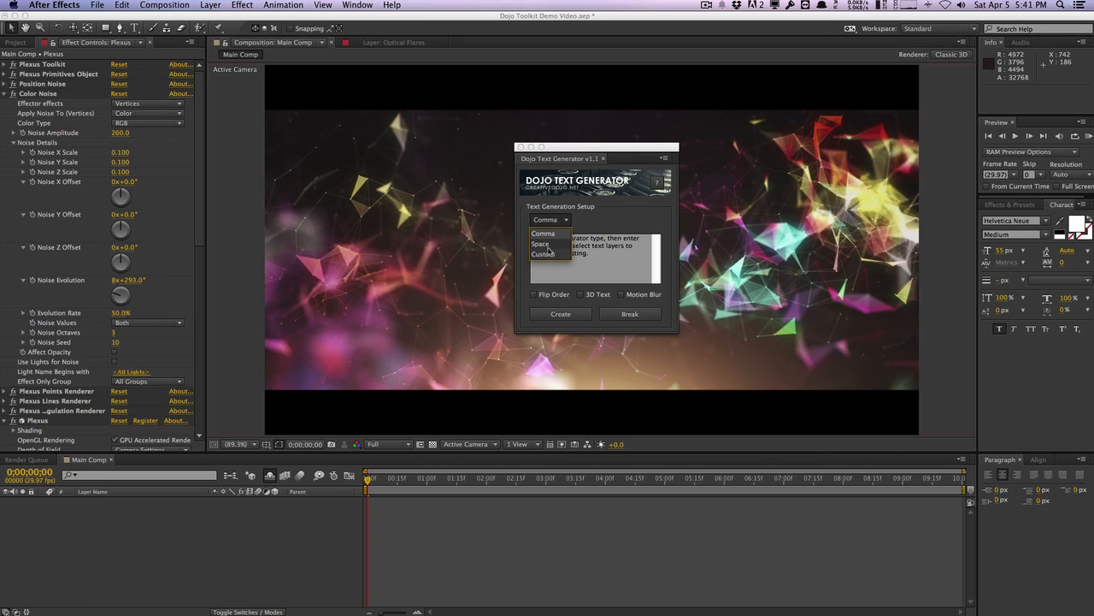
{"action": "left_click", "coordinate": [545, 254]}
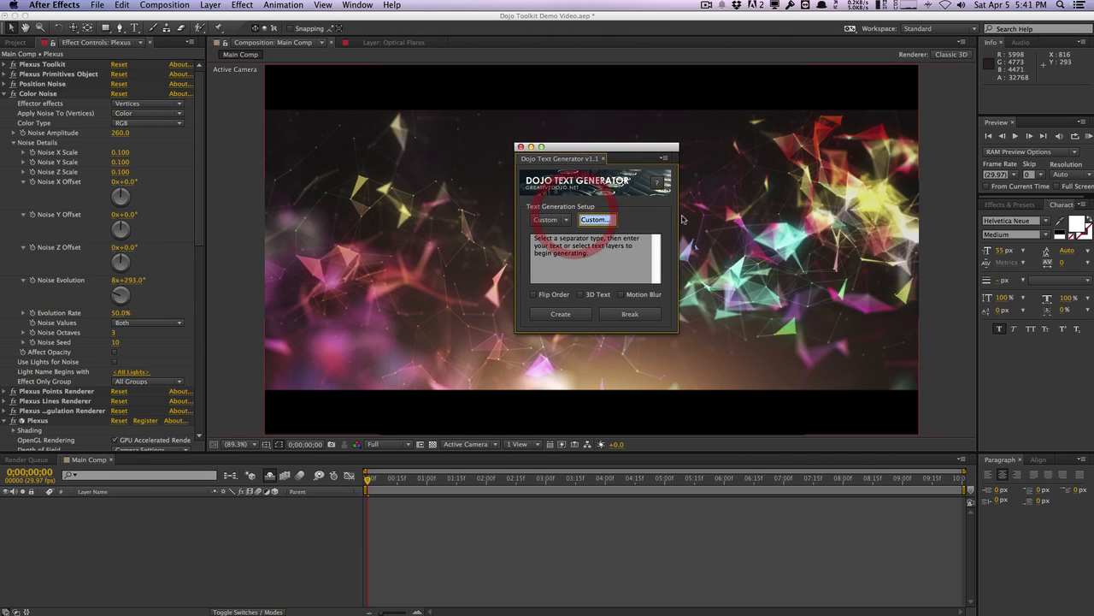
{"action": "left_click", "coordinate": [596, 220]}
{"action": "type", "text": ","}
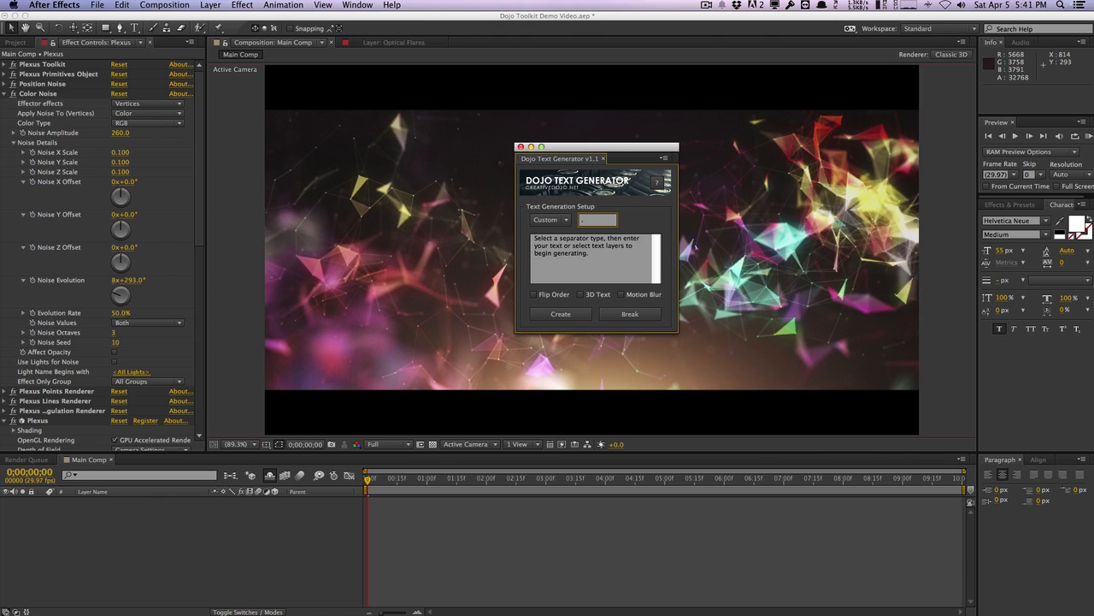
{"action": "left_click", "coordinate": [597, 220]}
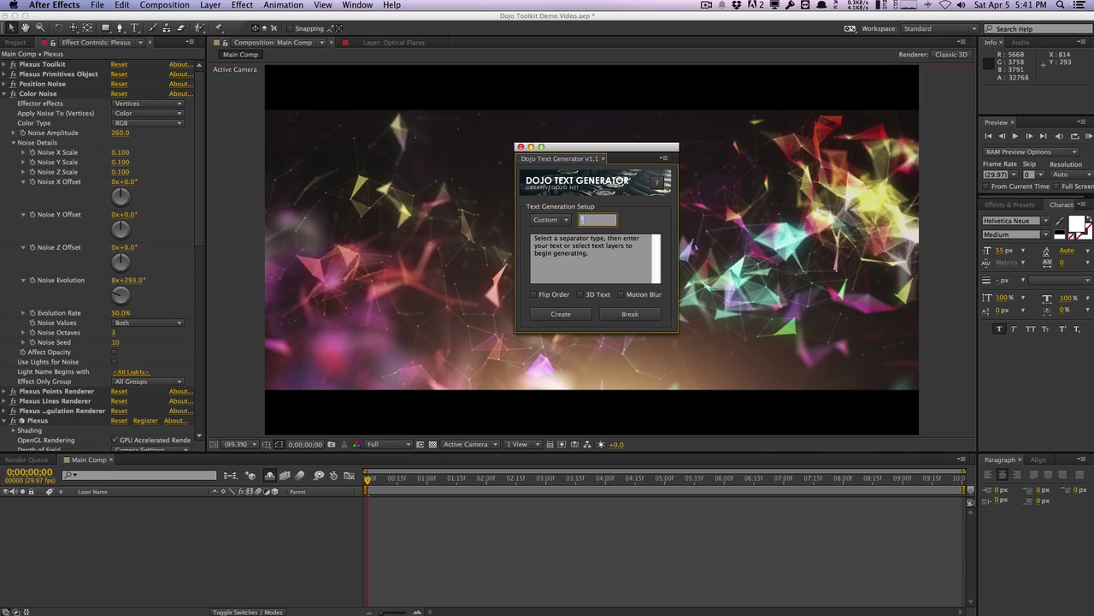
{"action": "left_click", "coordinate": [547, 220]}
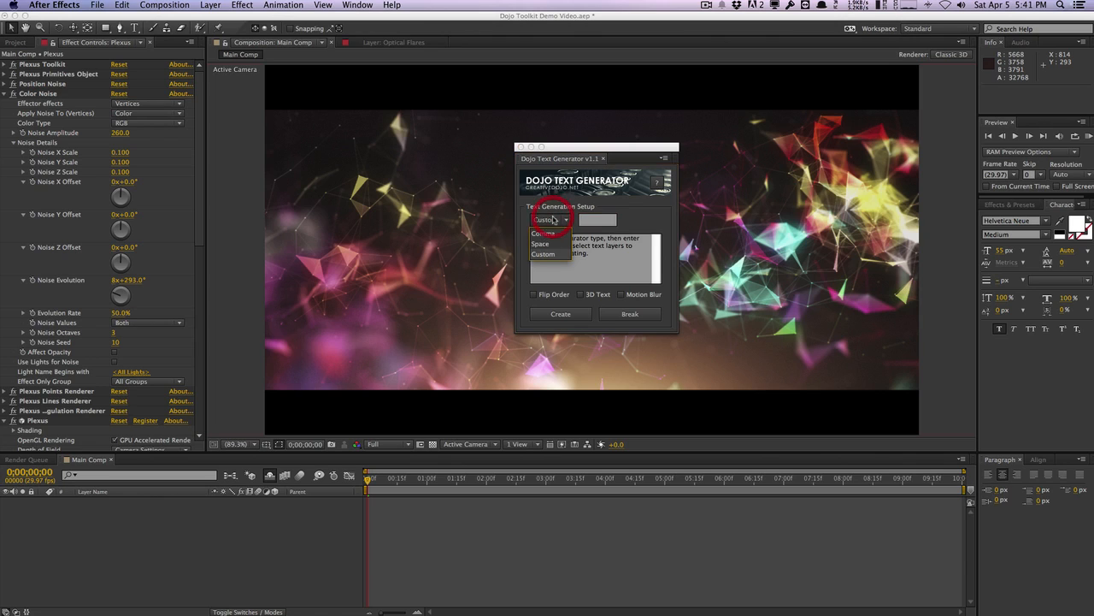
{"action": "left_click", "coordinate": [548, 219]}
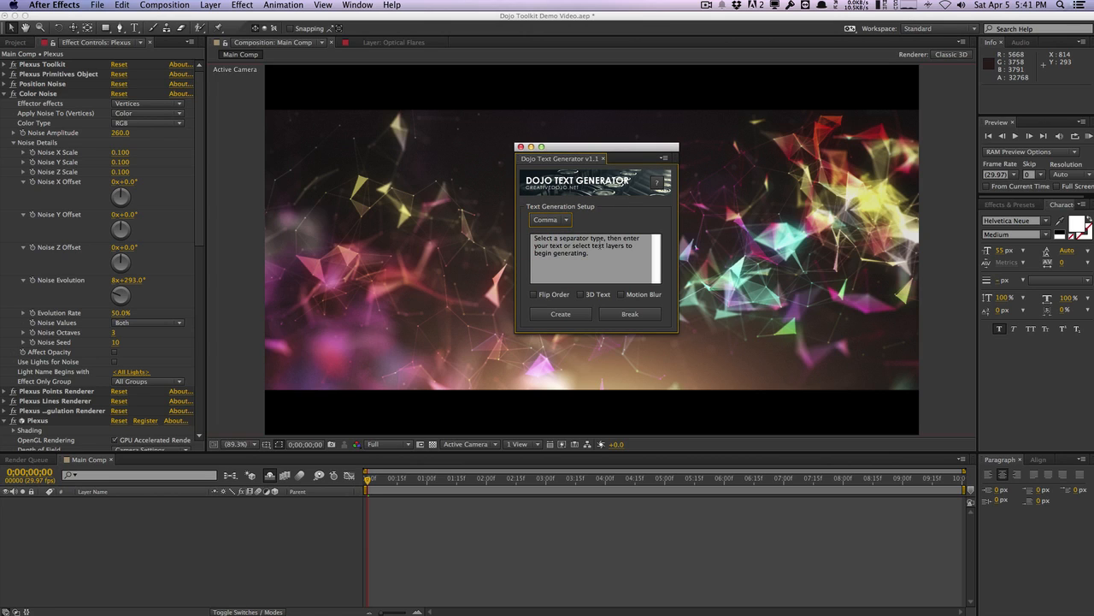
- Paste 'title, subtitle, company name, slogan' and generate the four text layers
{"action": "triple_click", "coordinate": [590, 246]}
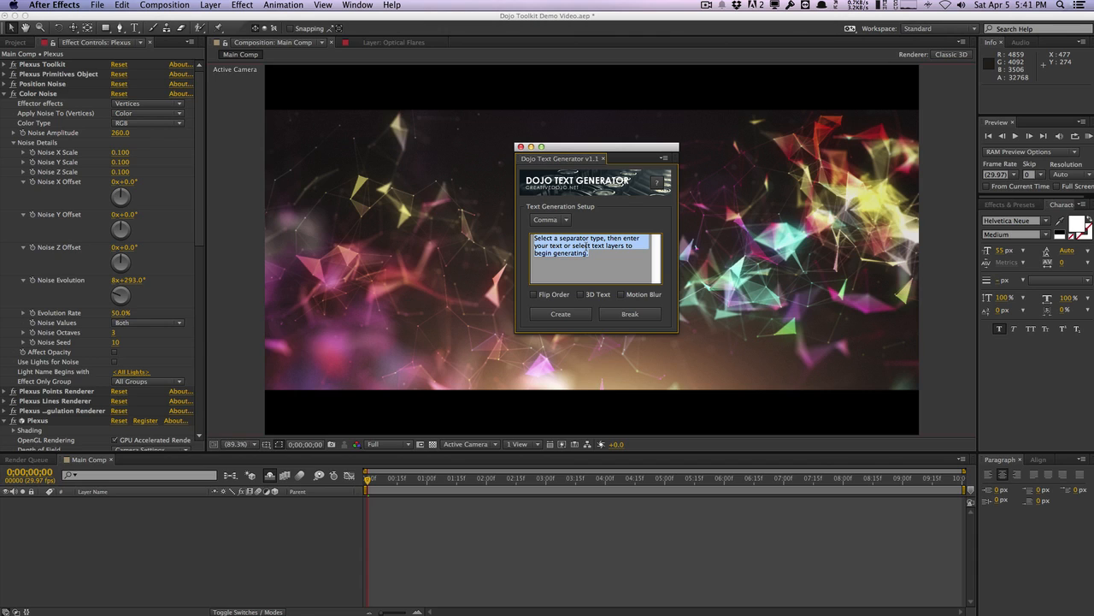
{"action": "right_click", "coordinate": [593, 248]}
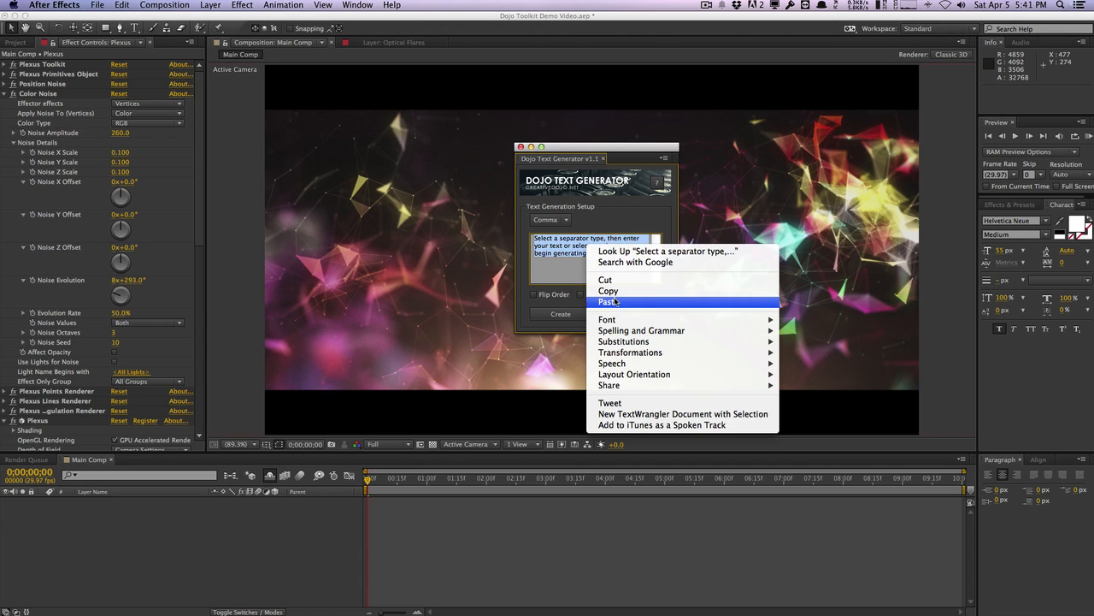
{"action": "left_click", "coordinate": [609, 302]}
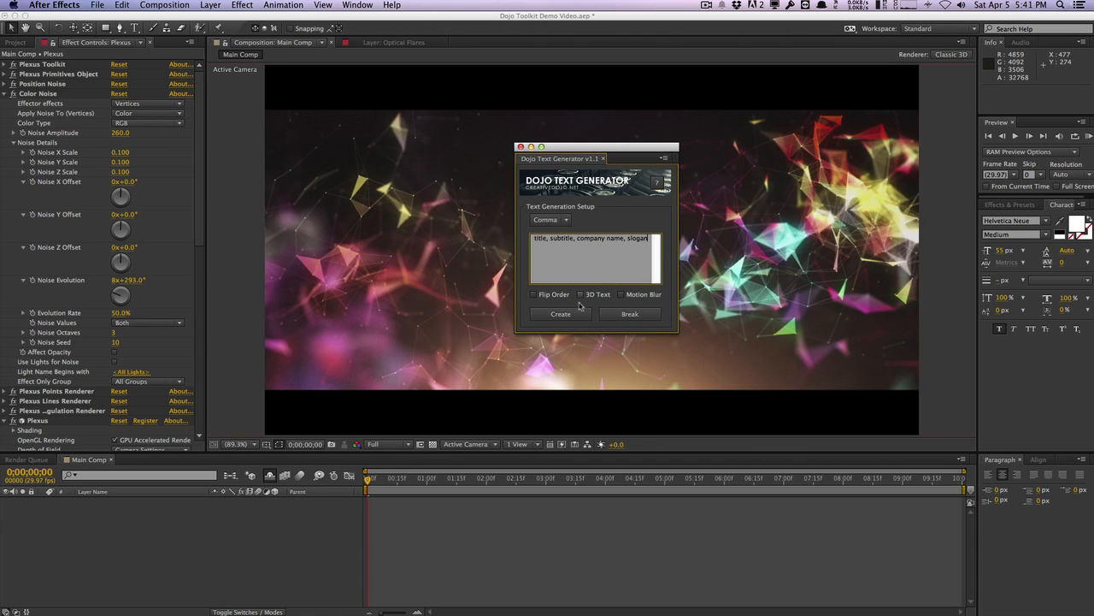
{"action": "left_click", "coordinate": [560, 313]}
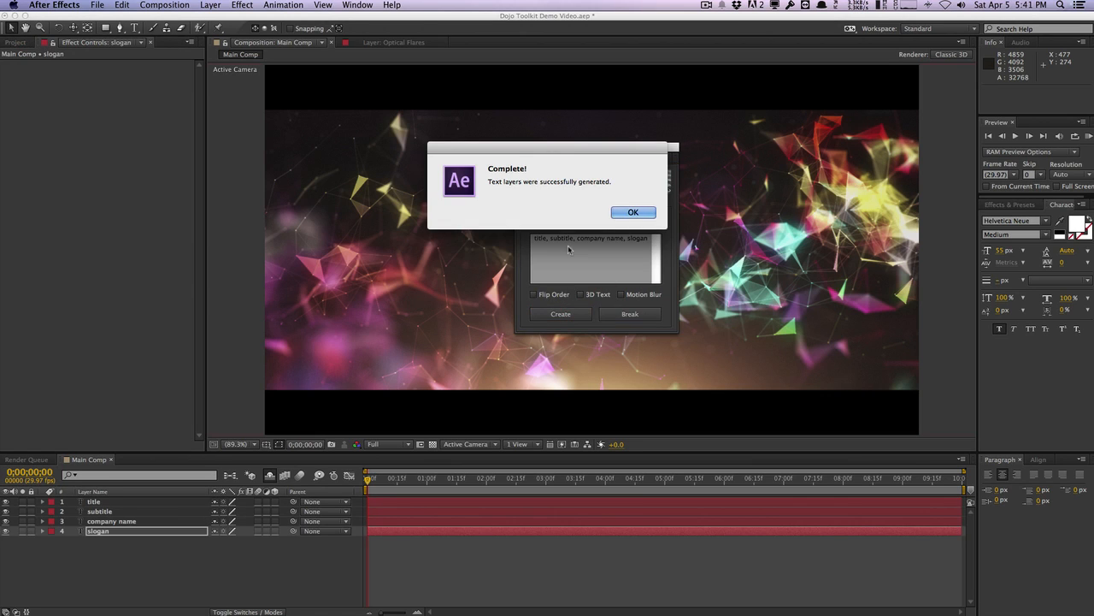
{"action": "left_click", "coordinate": [632, 212]}
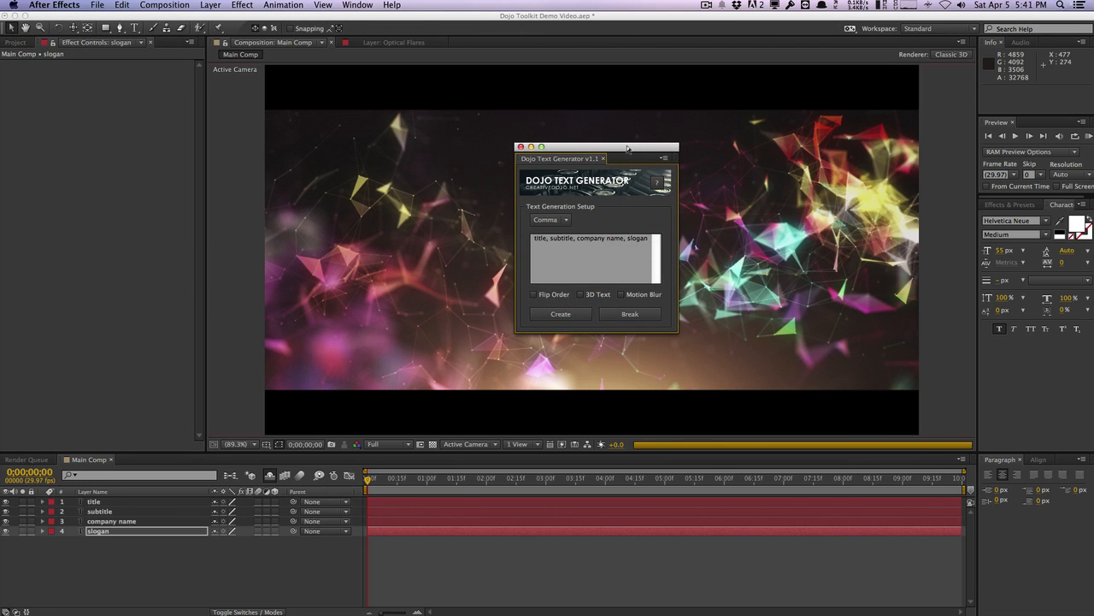
{"action": "left_click_drag", "start_coordinate": [597, 158], "coordinate": [515, 156]}
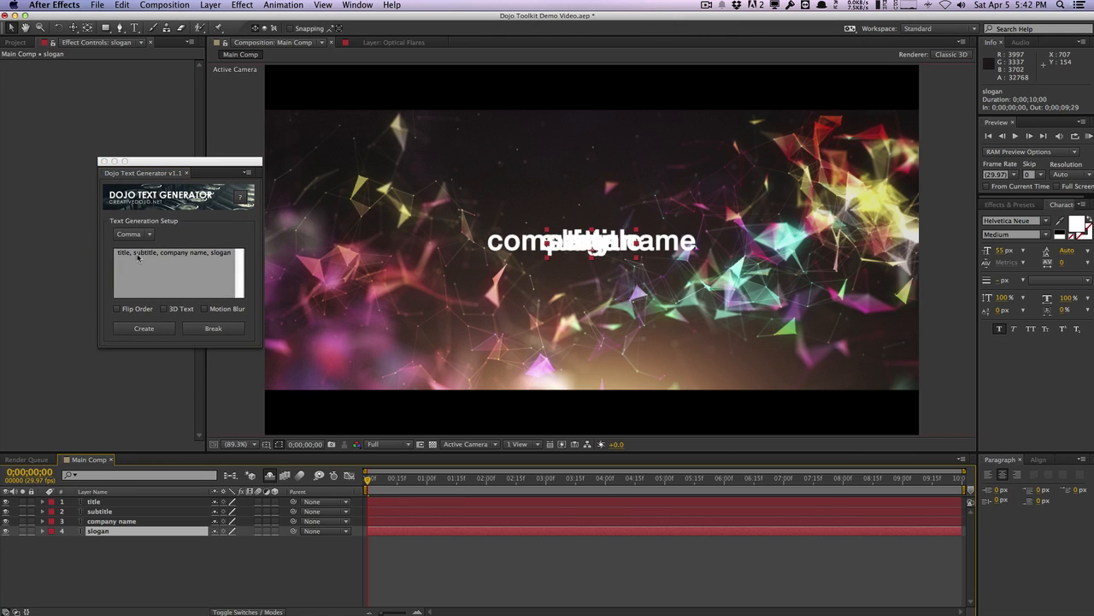
- Switch the separator to Space and enter 'title slogan company name ending titles'
{"action": "left_click", "coordinate": [133, 233]}
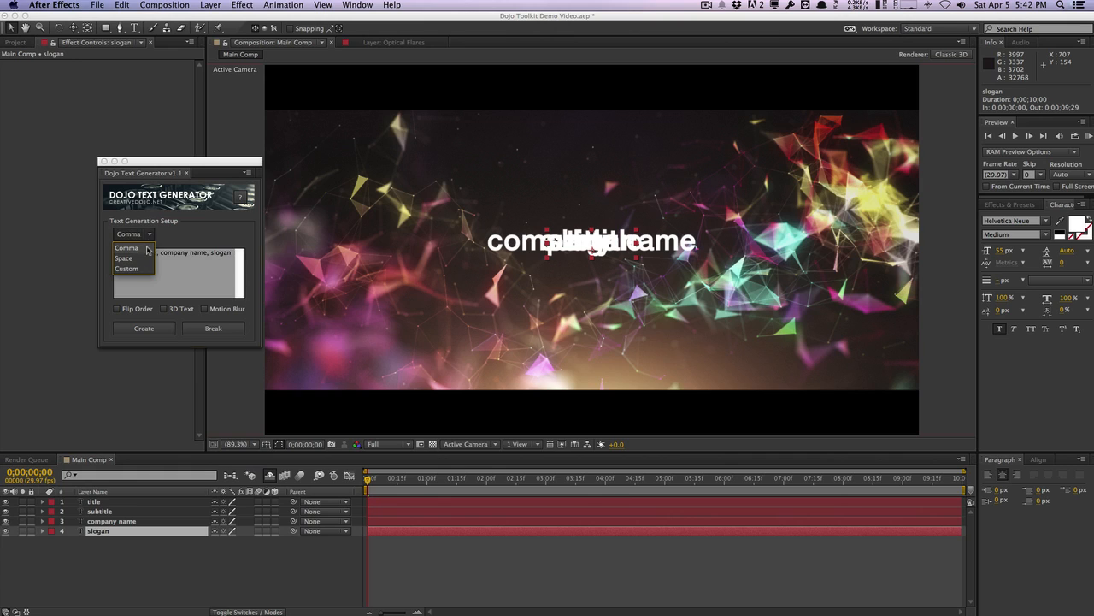
{"action": "left_click", "coordinate": [127, 247]}
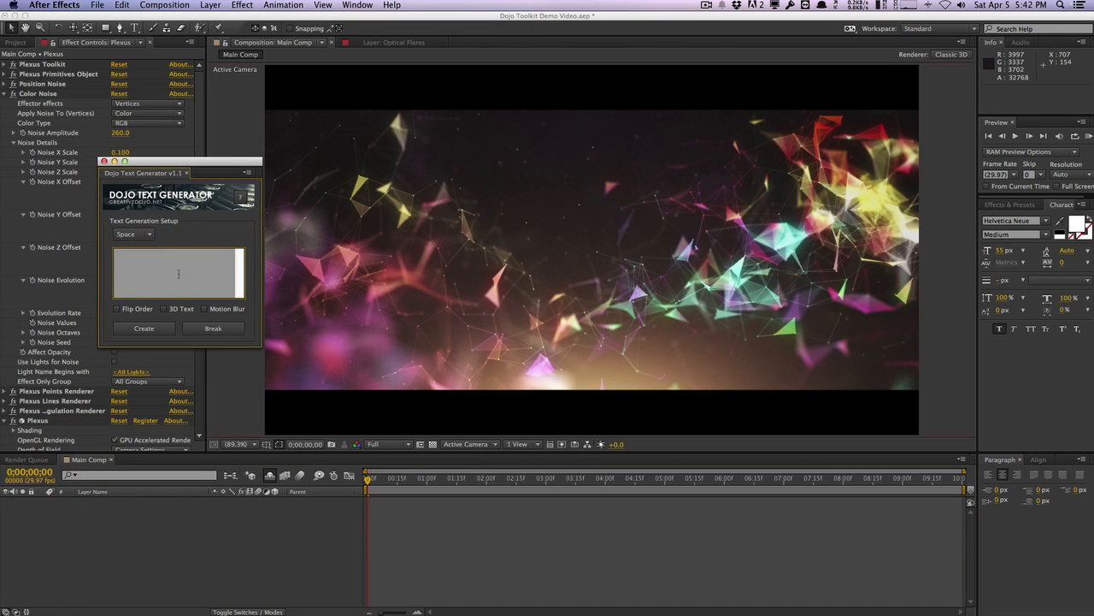
{"action": "type", "text": "title"}
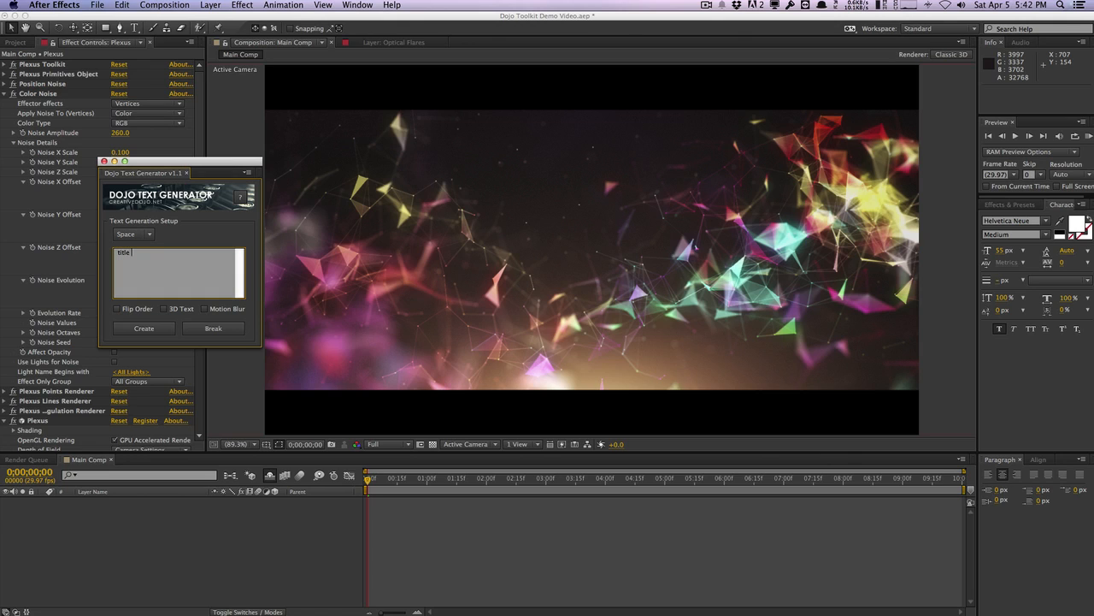
{"action": "type", "text": "slogan"}
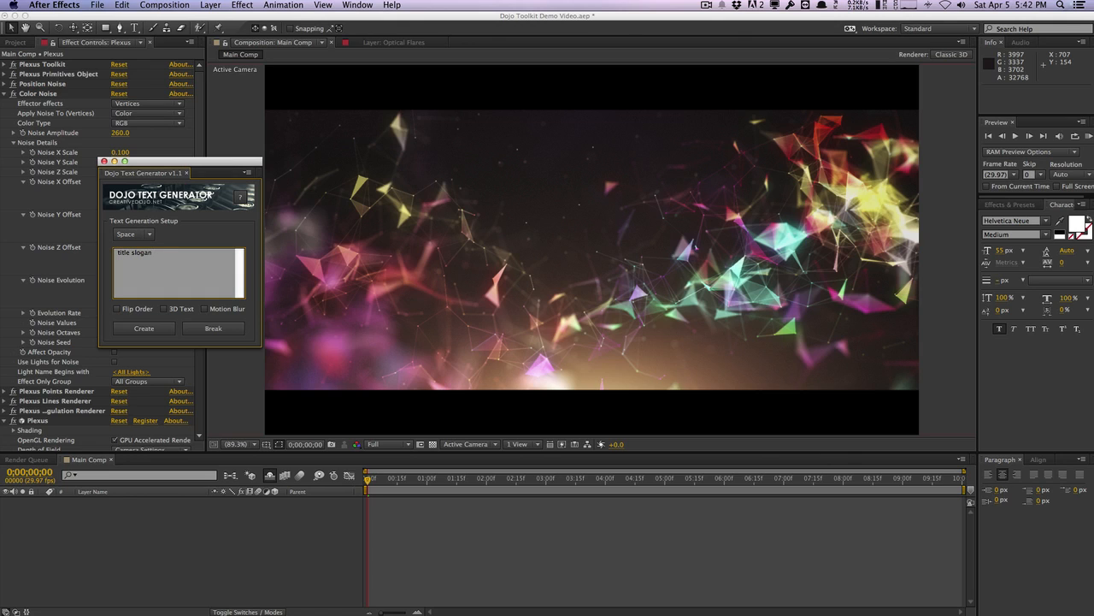
{"action": "type", "text": "company name"}
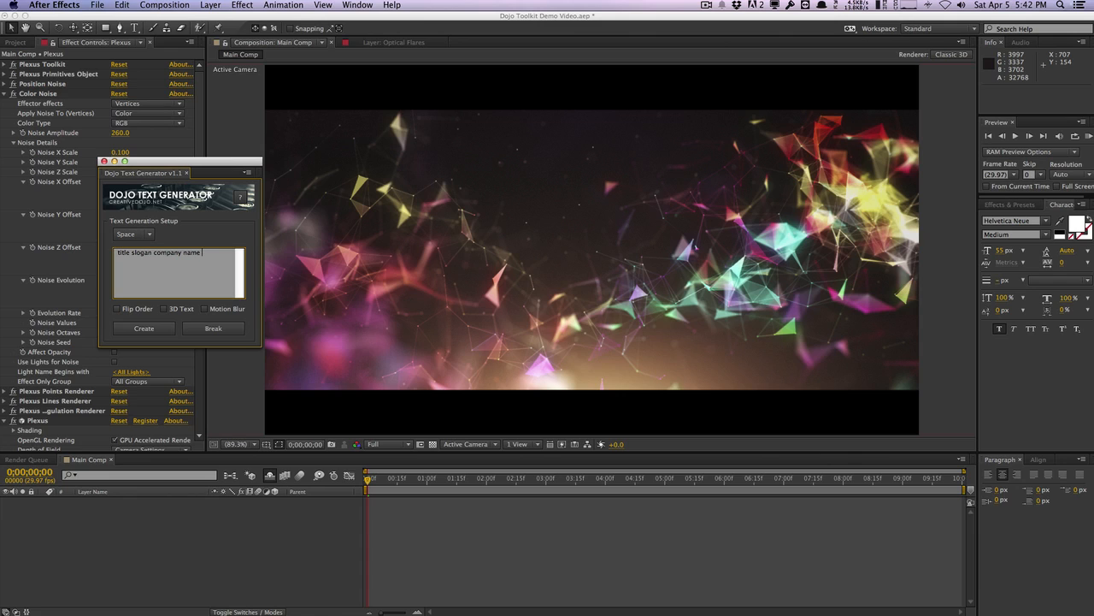
{"action": "type", "text": "ending titles"}
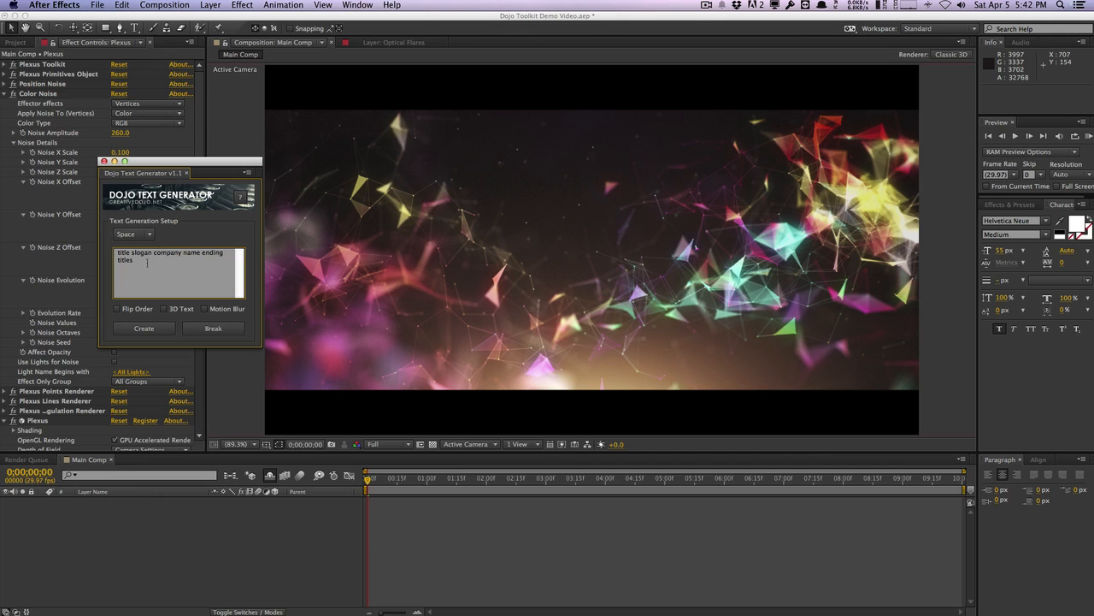
{"action": "left_click", "coordinate": [143, 329]}
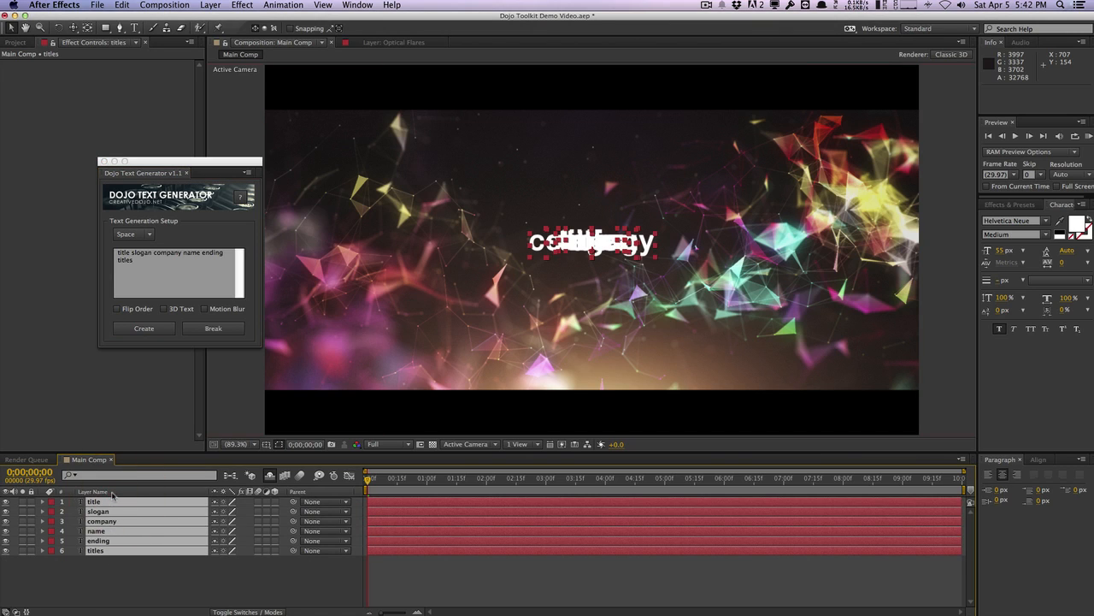
{"action": "mouse_move", "coordinate": [98, 510]}
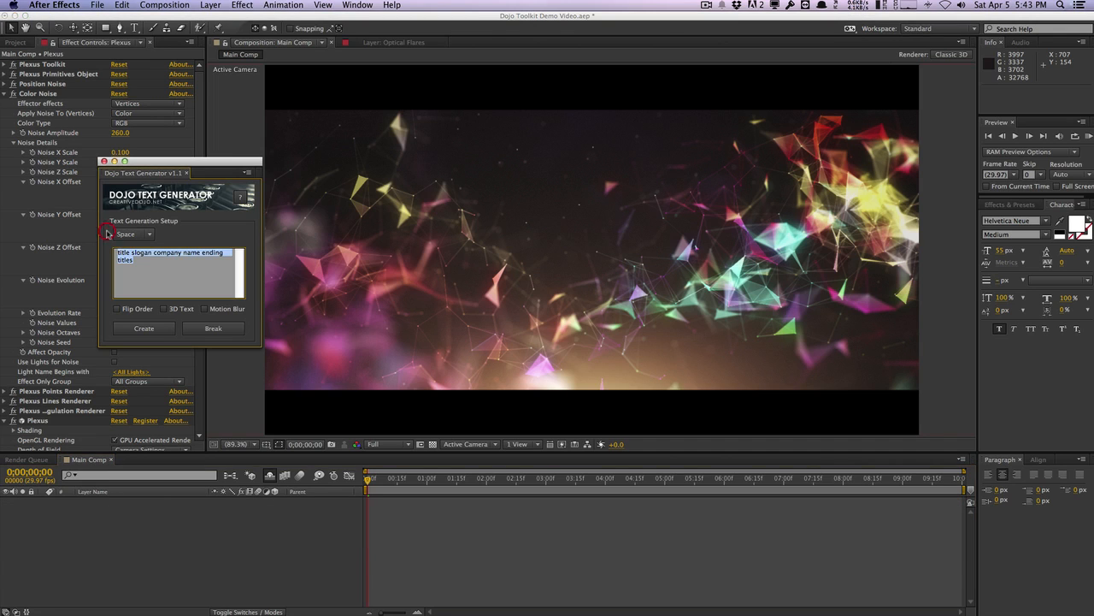
{"action": "mouse_move", "coordinate": [107, 232]}
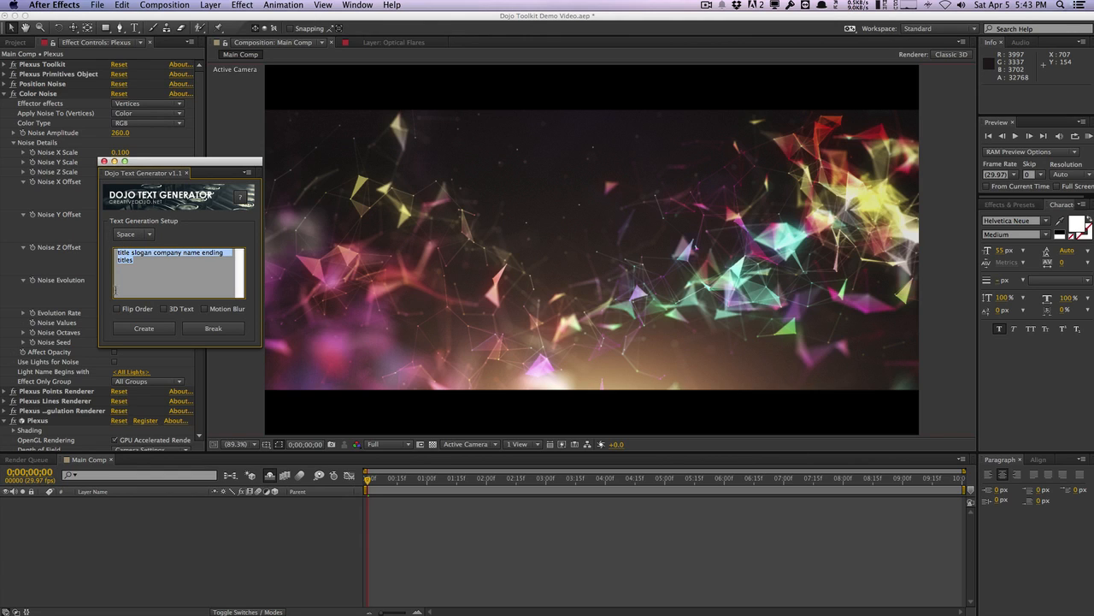
{"action": "mouse_move", "coordinate": [164, 309]}
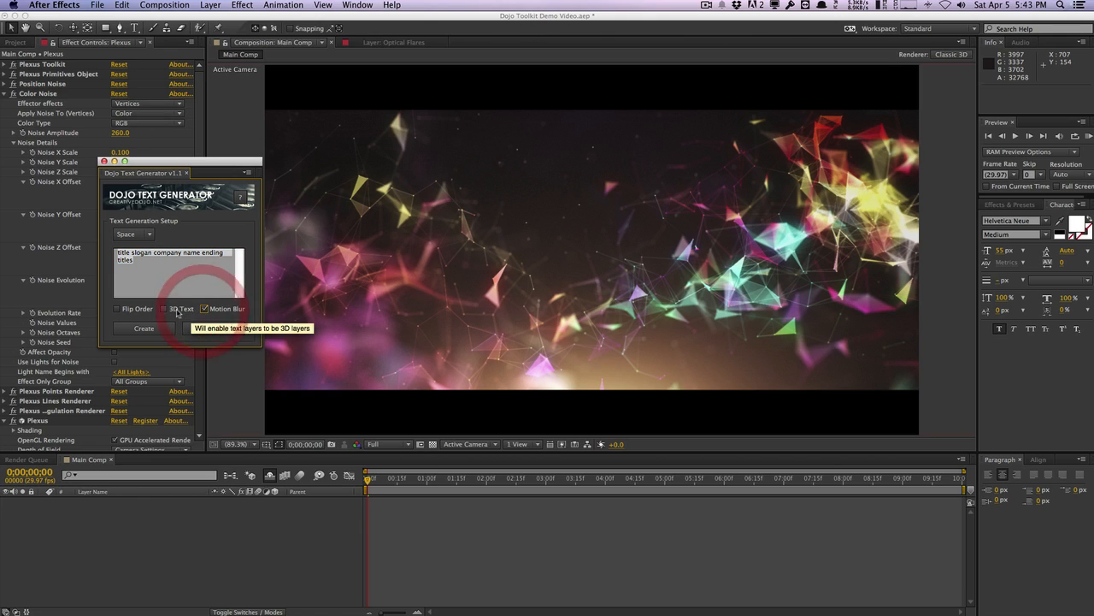
- Enable Motion Blur, turn 3D Text off, and create the six word layers
{"action": "left_click", "coordinate": [164, 309]}
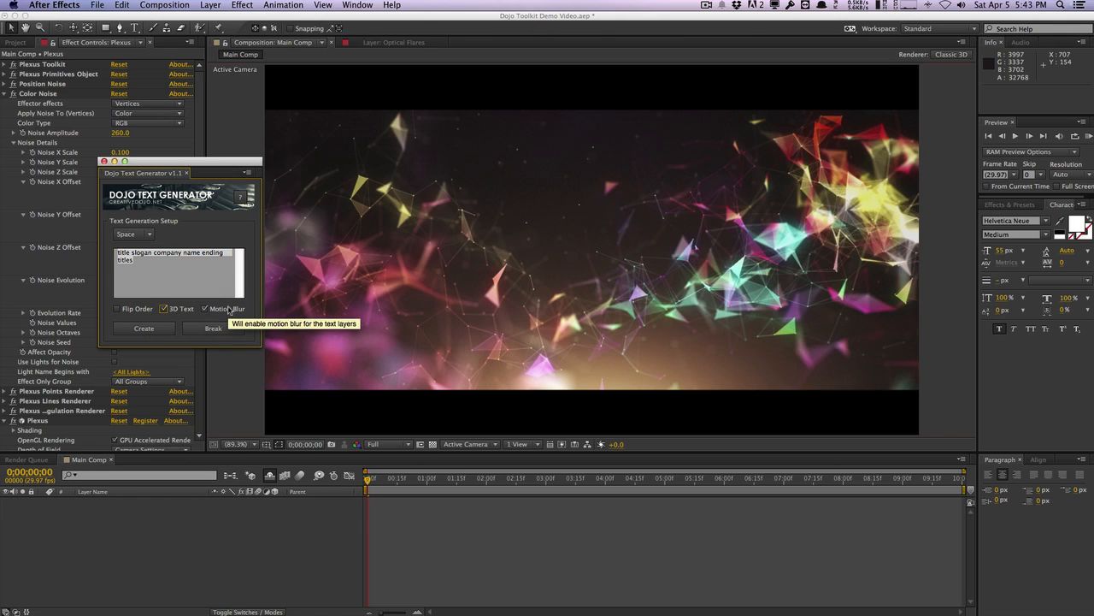
{"action": "mouse_move", "coordinate": [186, 309]}
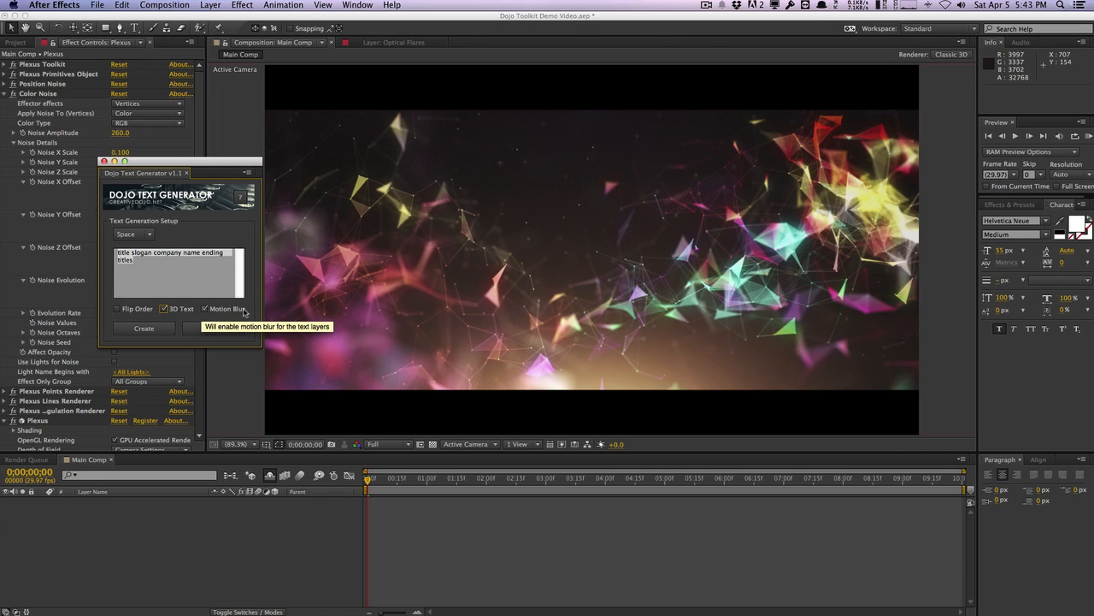
{"action": "mouse_move", "coordinate": [138, 309]}
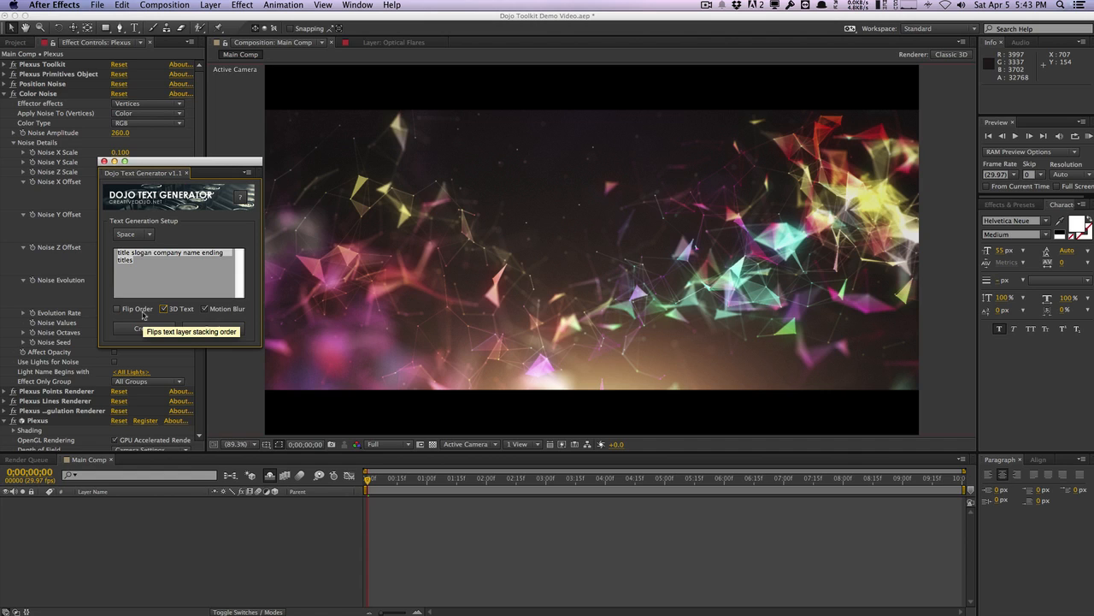
{"action": "left_click", "coordinate": [144, 329]}
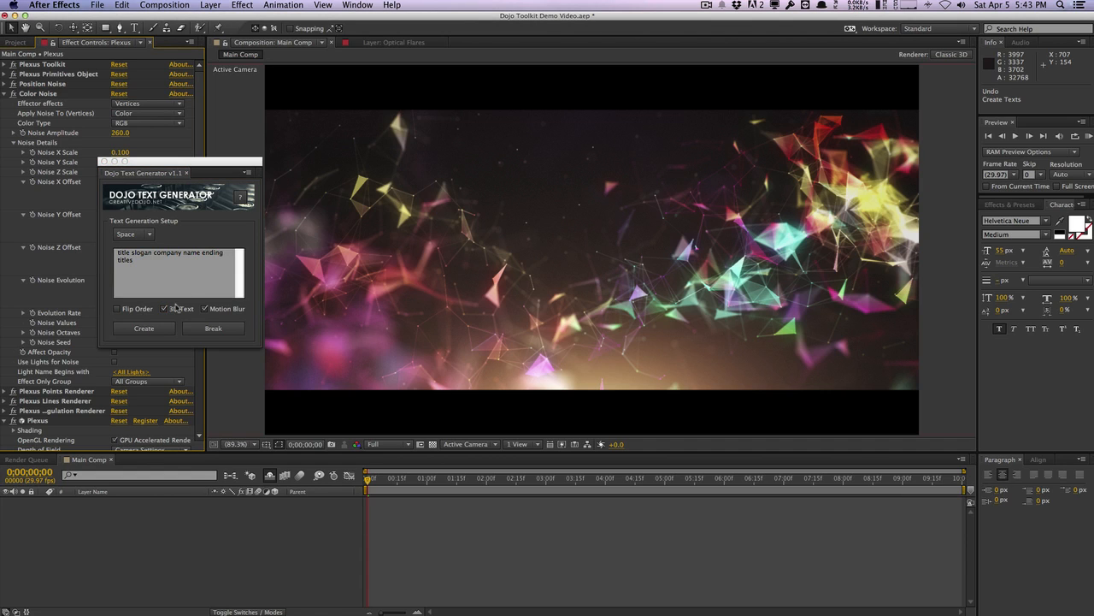
{"action": "left_click", "coordinate": [144, 328]}
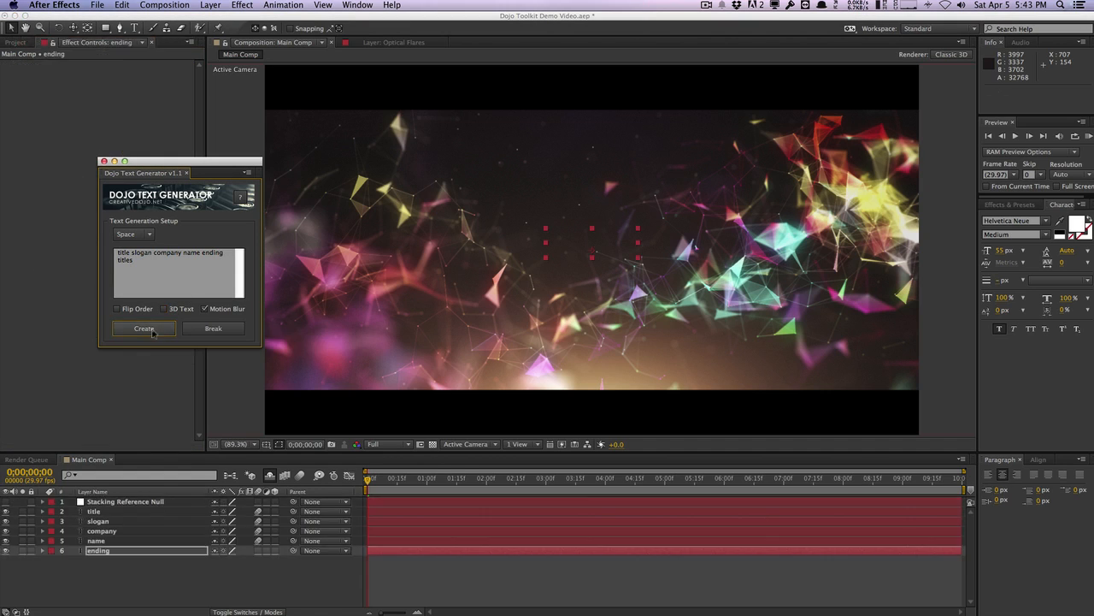
{"action": "left_click", "coordinate": [143, 328]}
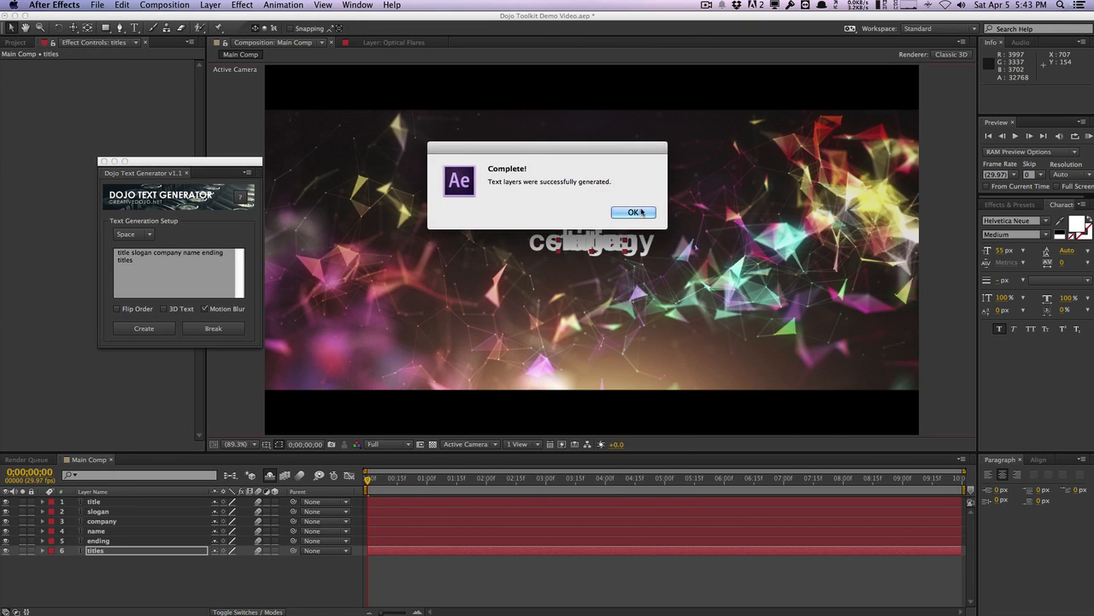
{"action": "left_click", "coordinate": [633, 212]}
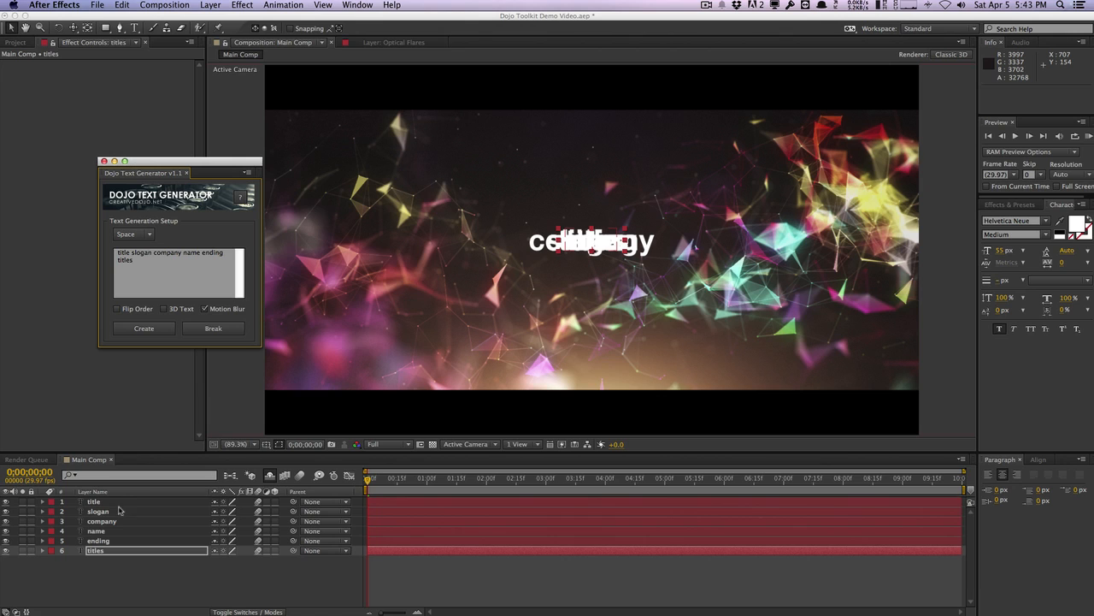
- Tick Flip Order, regenerate the word layers, and inspect the ending and titles layers
{"action": "left_click", "coordinate": [117, 309]}
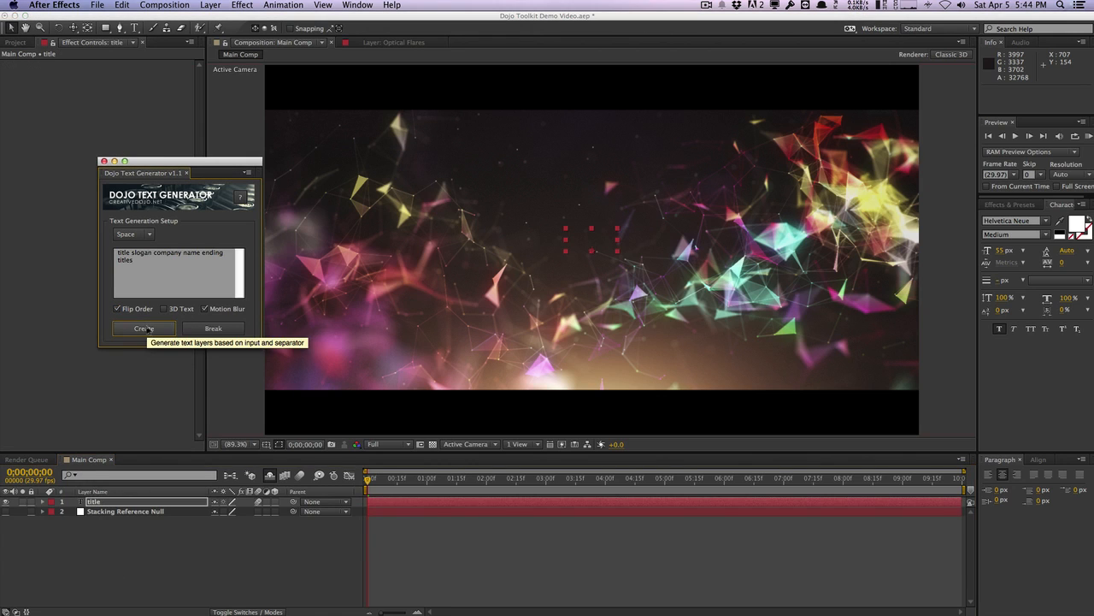
{"action": "left_click", "coordinate": [143, 328]}
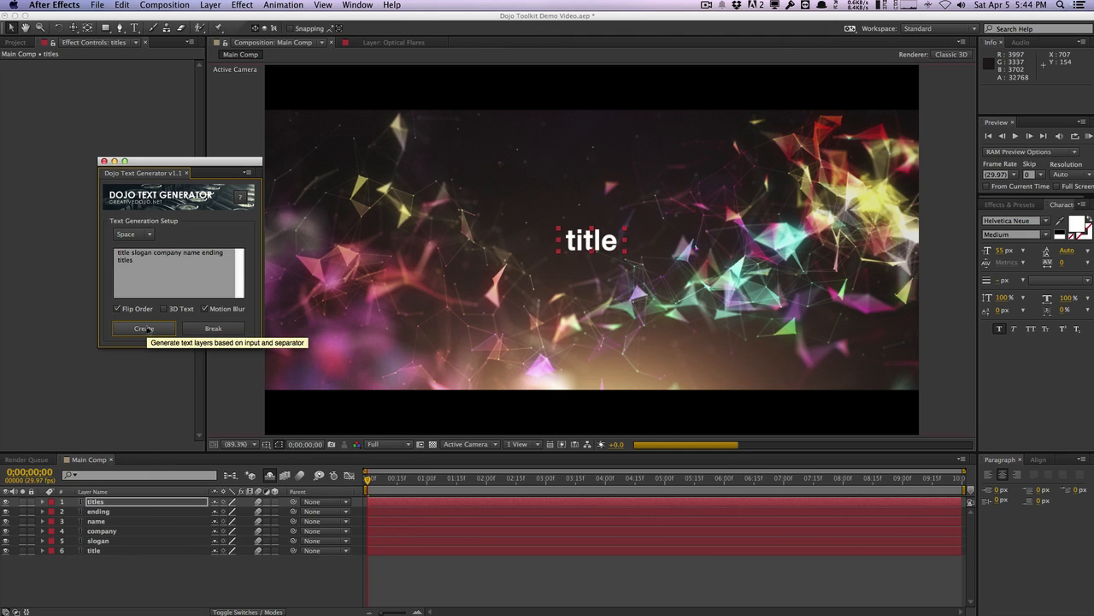
{"action": "left_click", "coordinate": [144, 328]}
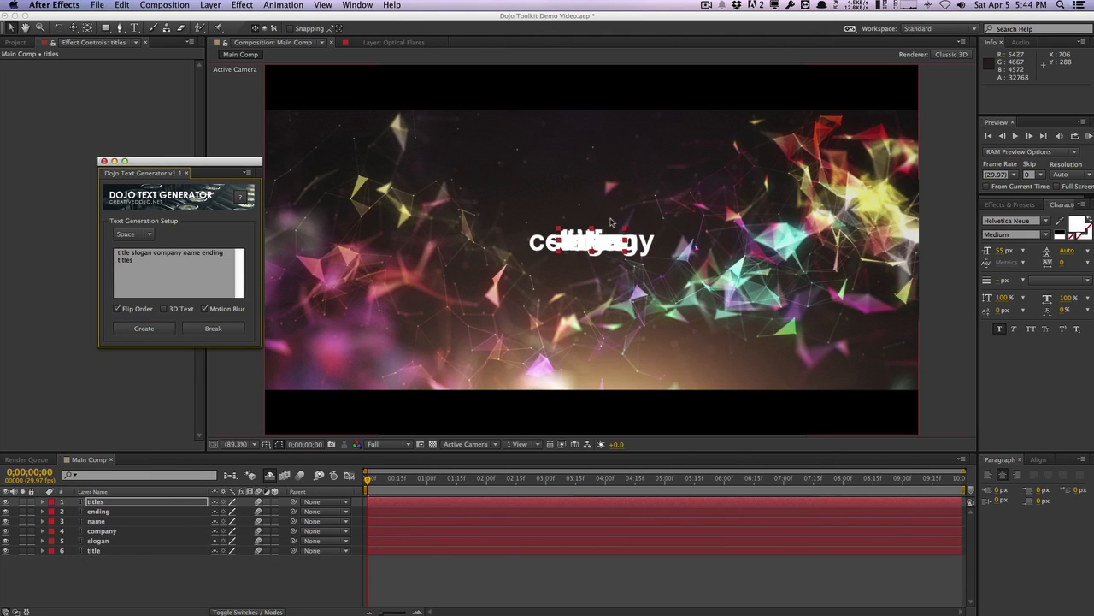
{"action": "mouse_move", "coordinate": [167, 460]}
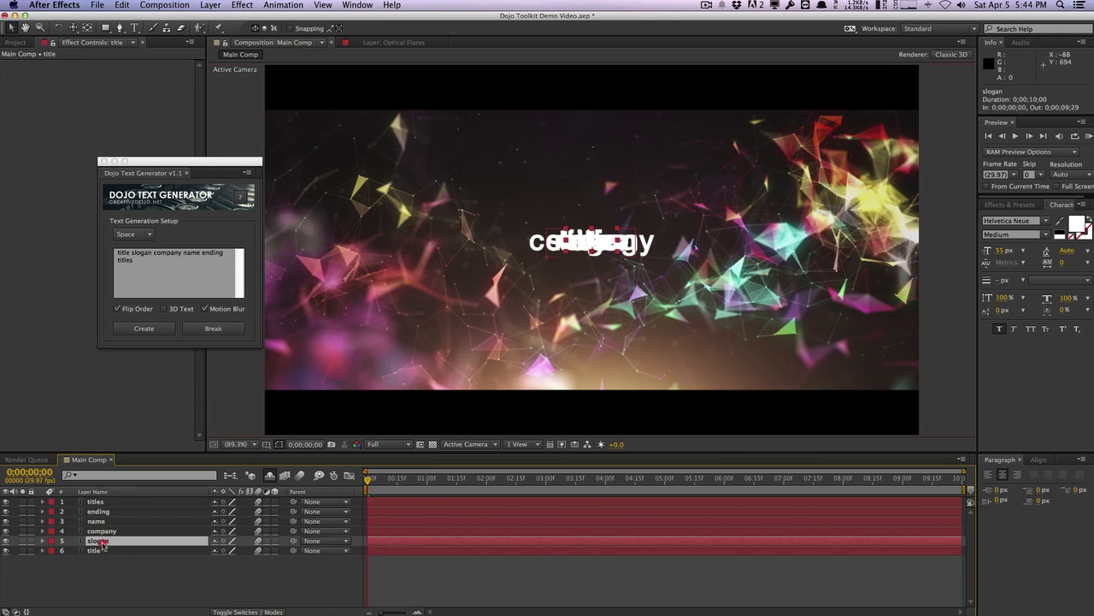
{"action": "left_click", "coordinate": [99, 510]}
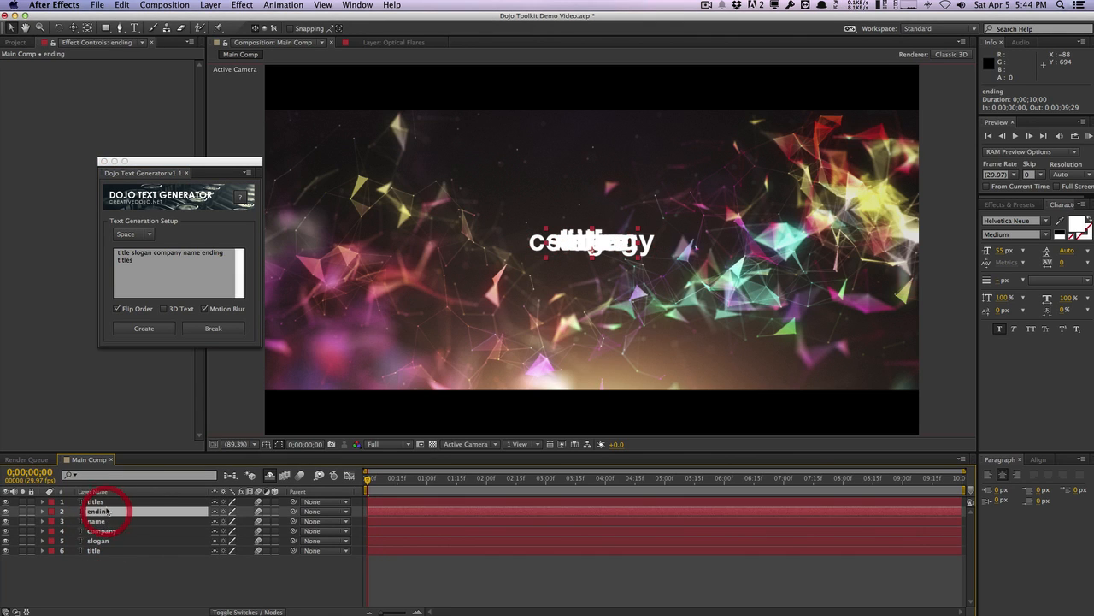
{"action": "left_click", "coordinate": [94, 501]}
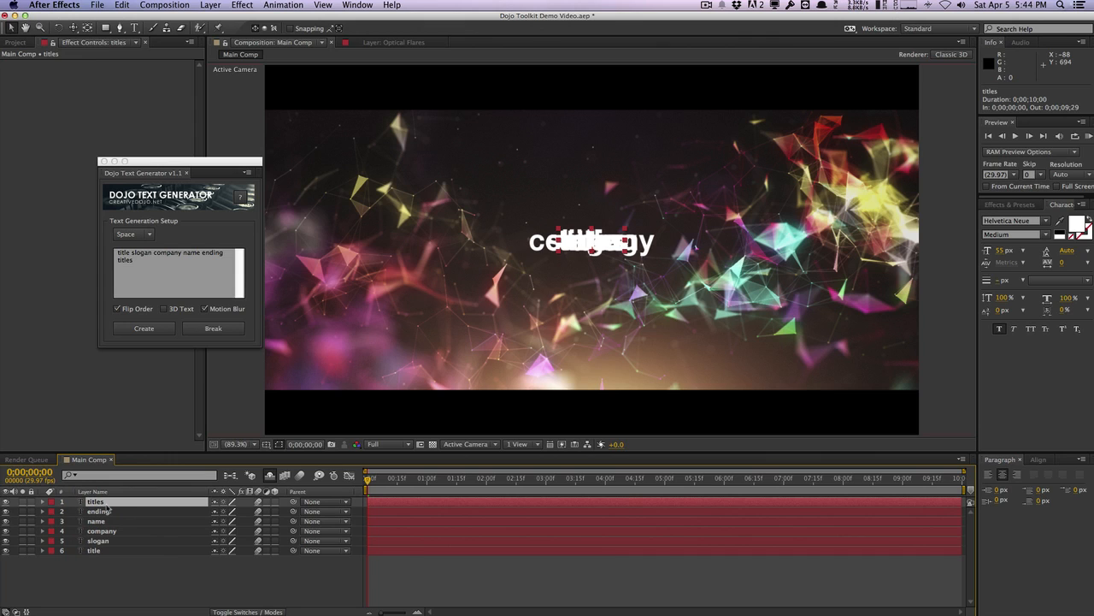
{"action": "mouse_move", "coordinate": [107, 561]}
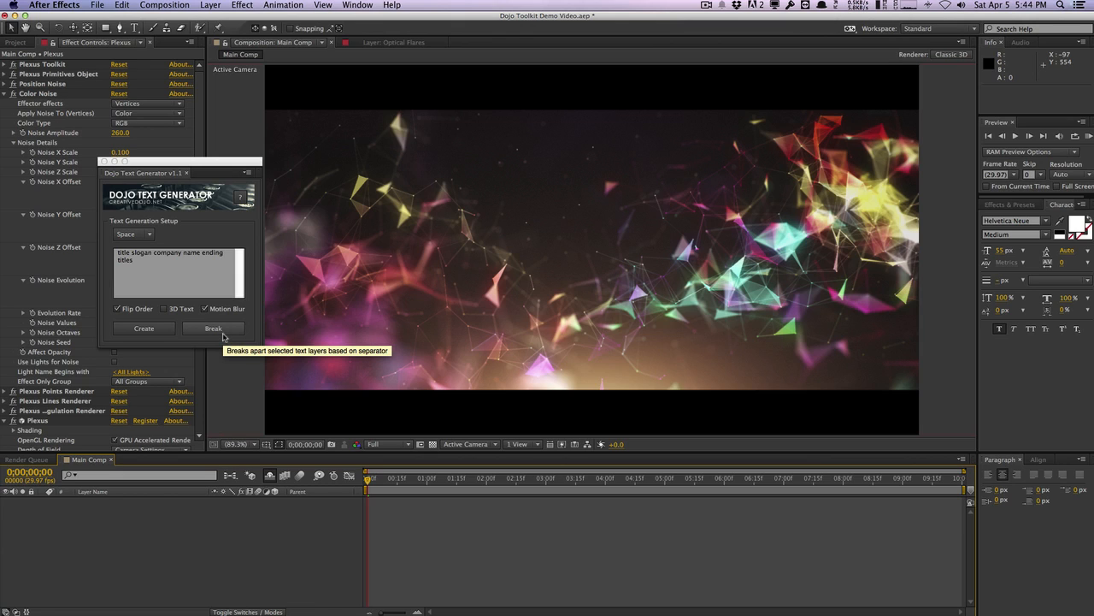
{"action": "mouse_move", "coordinate": [254, 220]}
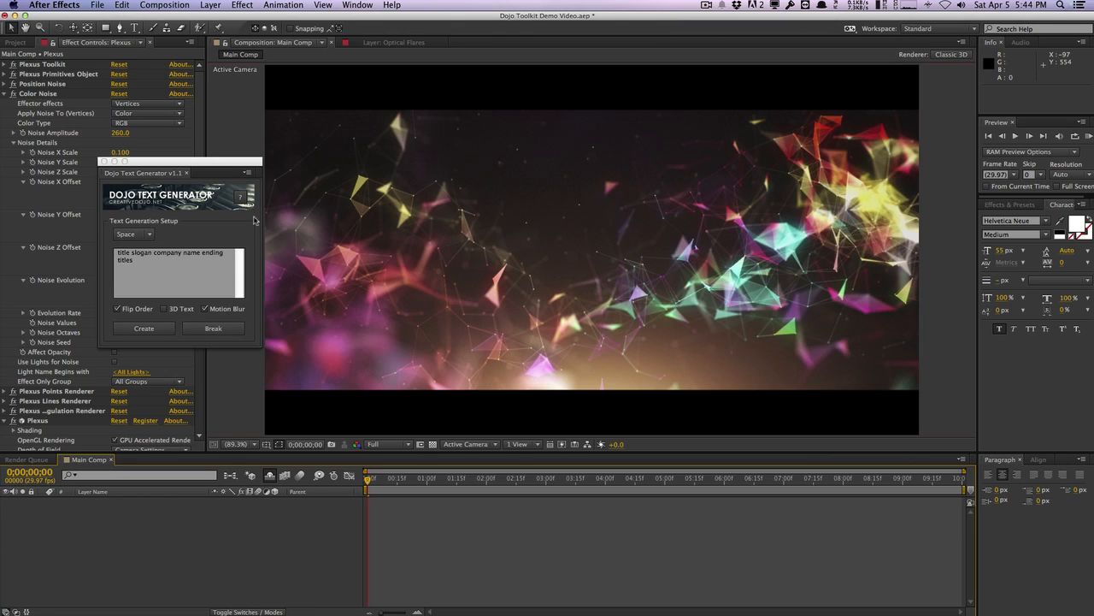
- Add a Layer > New > Text layer at the comp centre reading 'ending credit titles'
{"action": "left_click", "coordinate": [210, 5]}
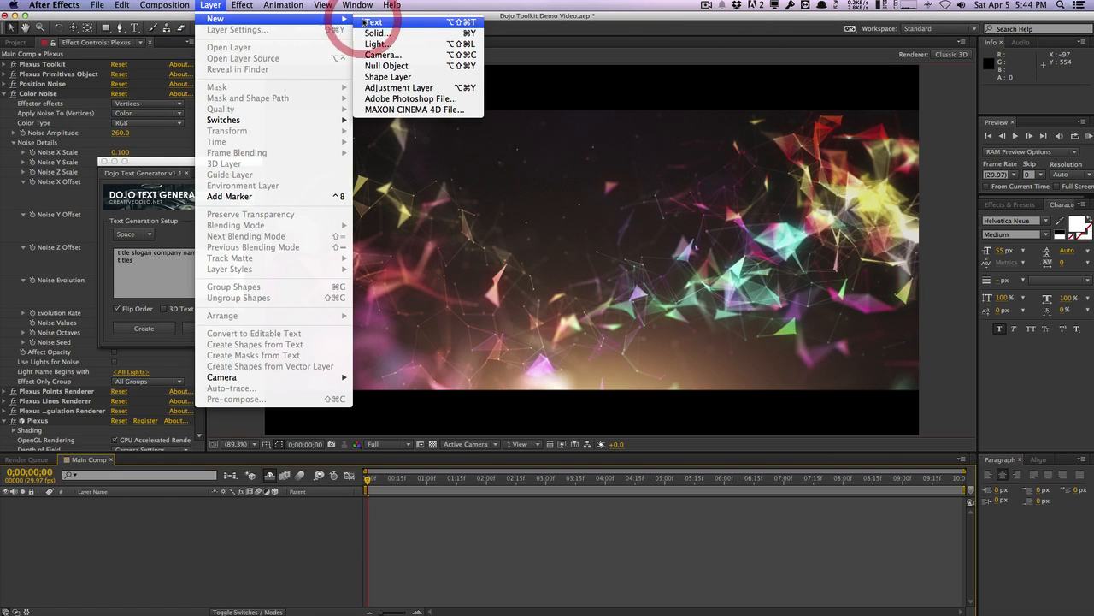
{"action": "left_click", "coordinate": [373, 22]}
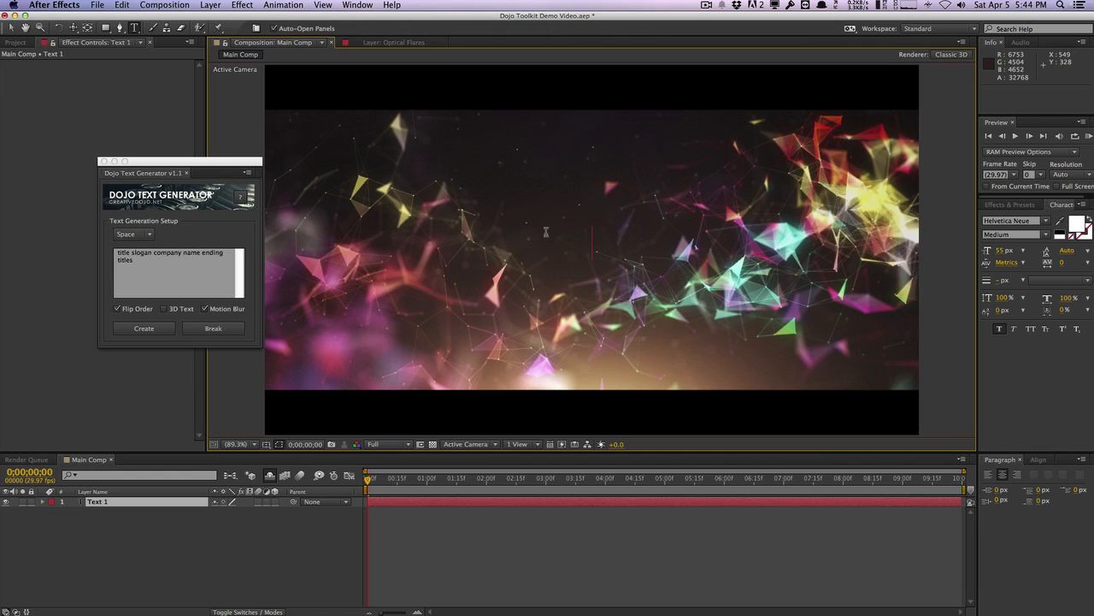
{"action": "mouse_move", "coordinate": [547, 238]}
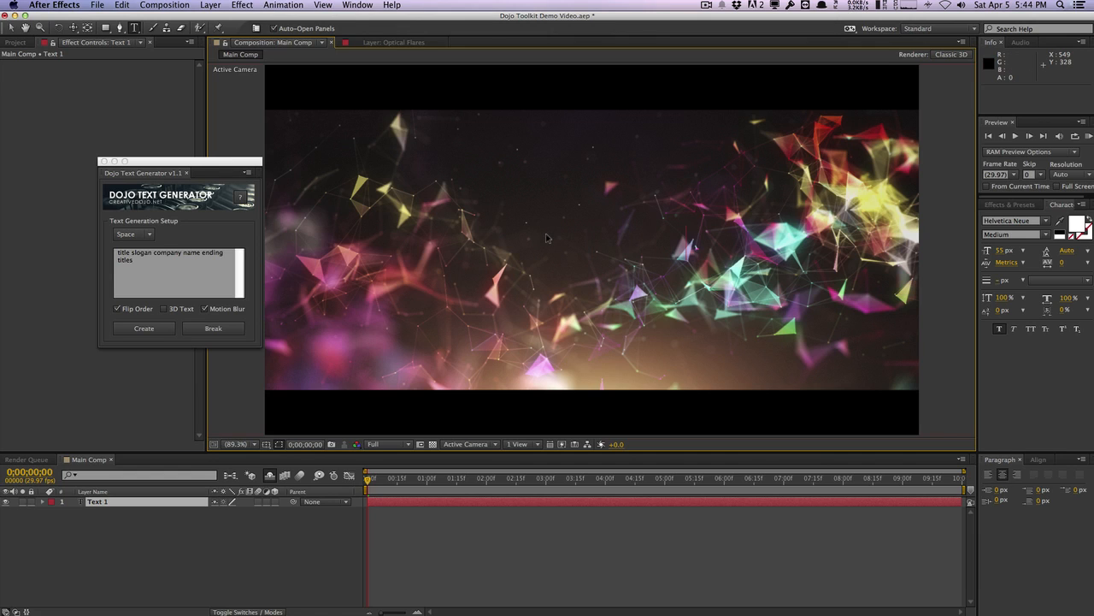
{"action": "left_click", "coordinate": [143, 329]}
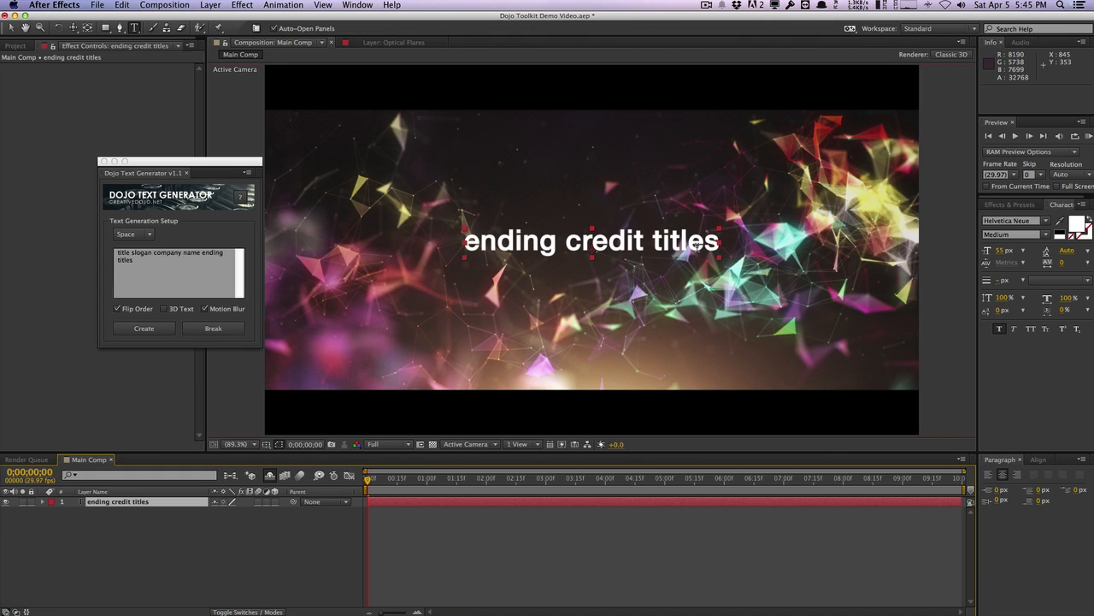
- Break 'ending credit titles' into word layers on Space, then select the layers for deletion
{"action": "left_click", "coordinate": [133, 234]}
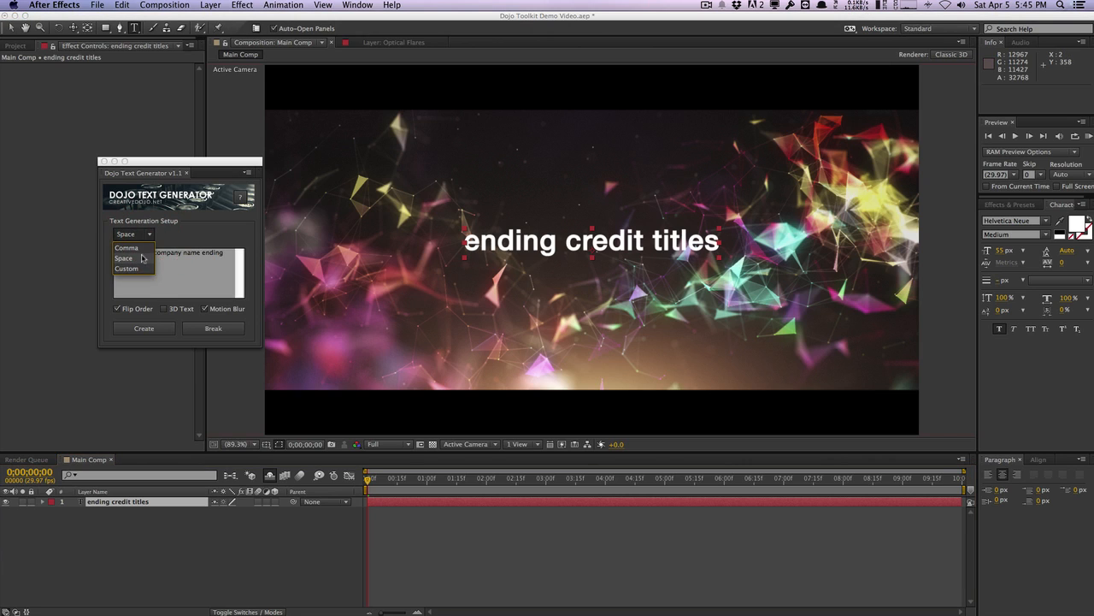
{"action": "left_click", "coordinate": [124, 258]}
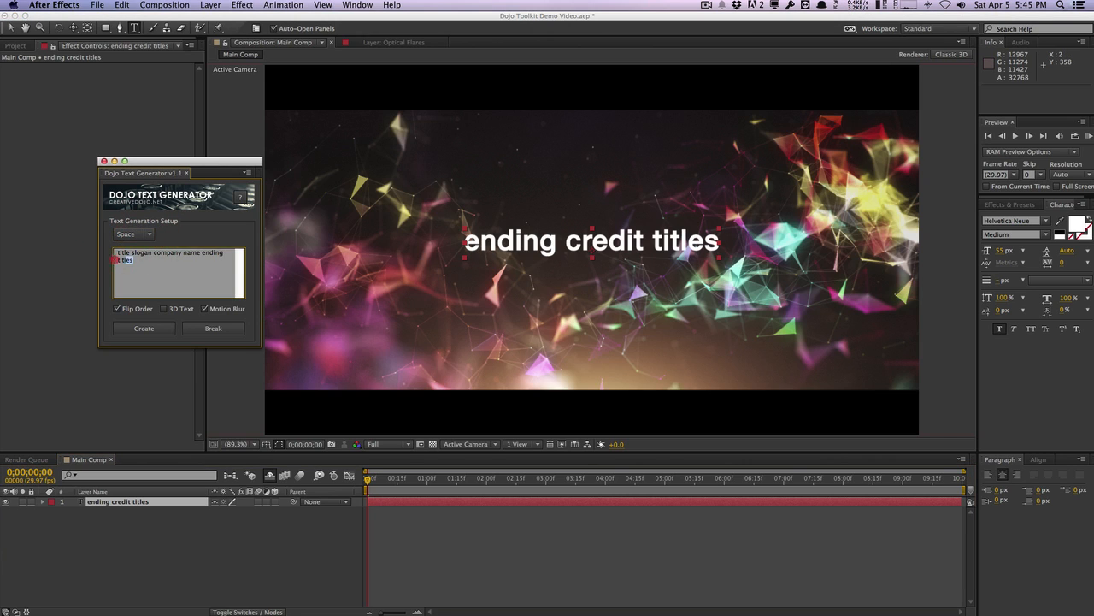
{"action": "left_click", "coordinate": [213, 328]}
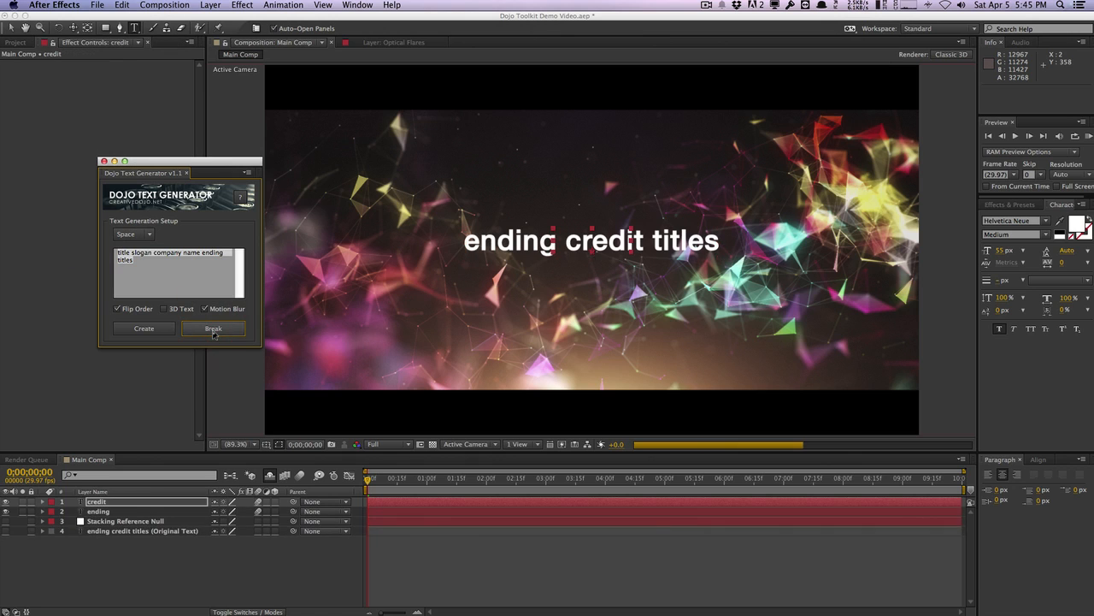
{"action": "left_click", "coordinate": [213, 329]}
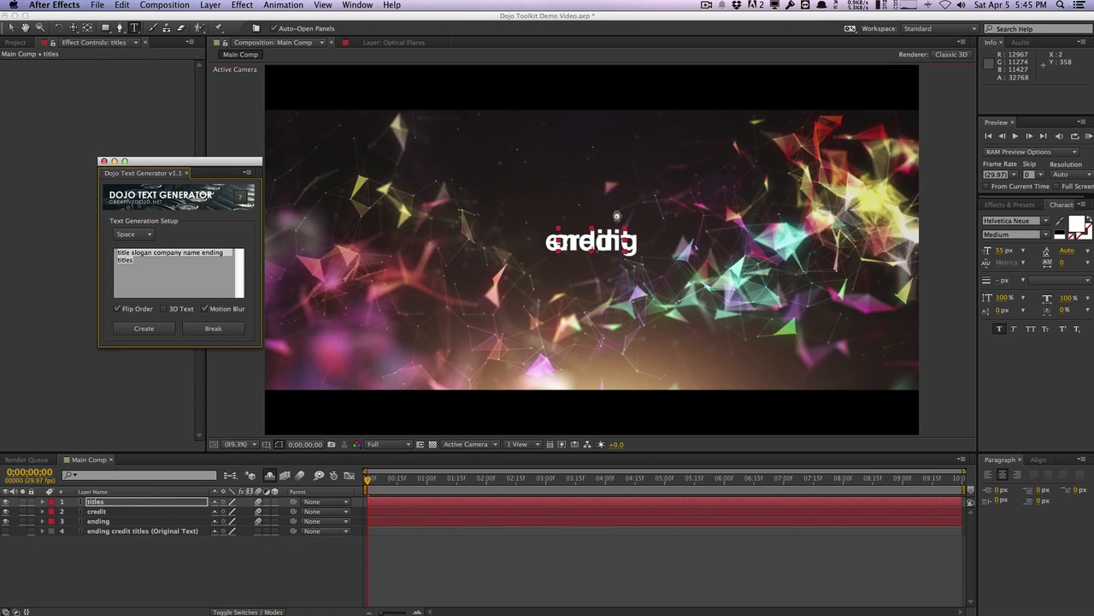
{"action": "left_click", "coordinate": [142, 531]}
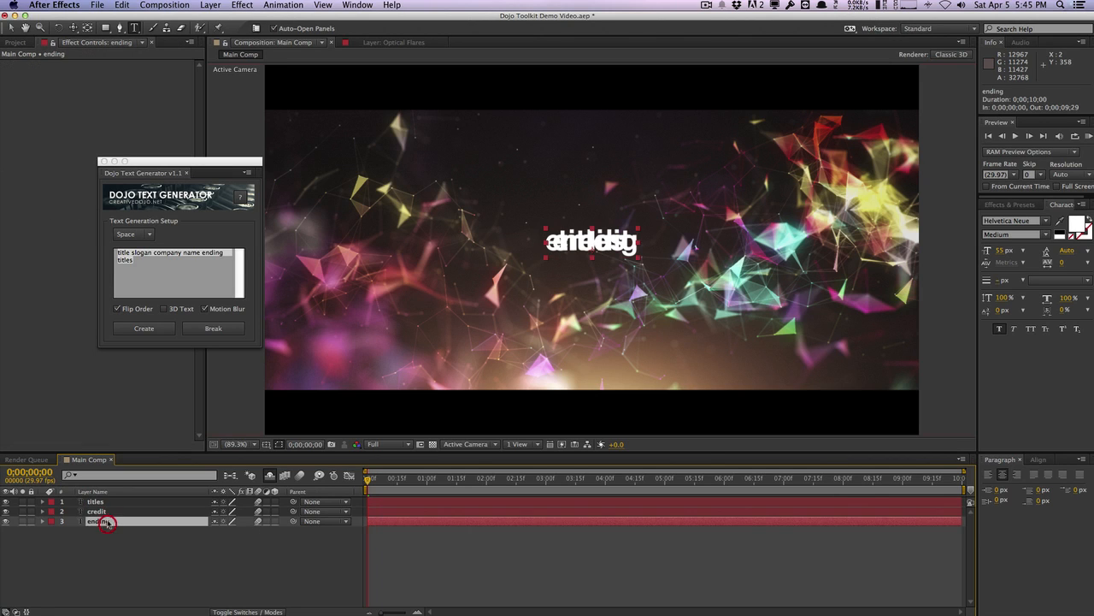
{"action": "left_click", "coordinate": [95, 501]}
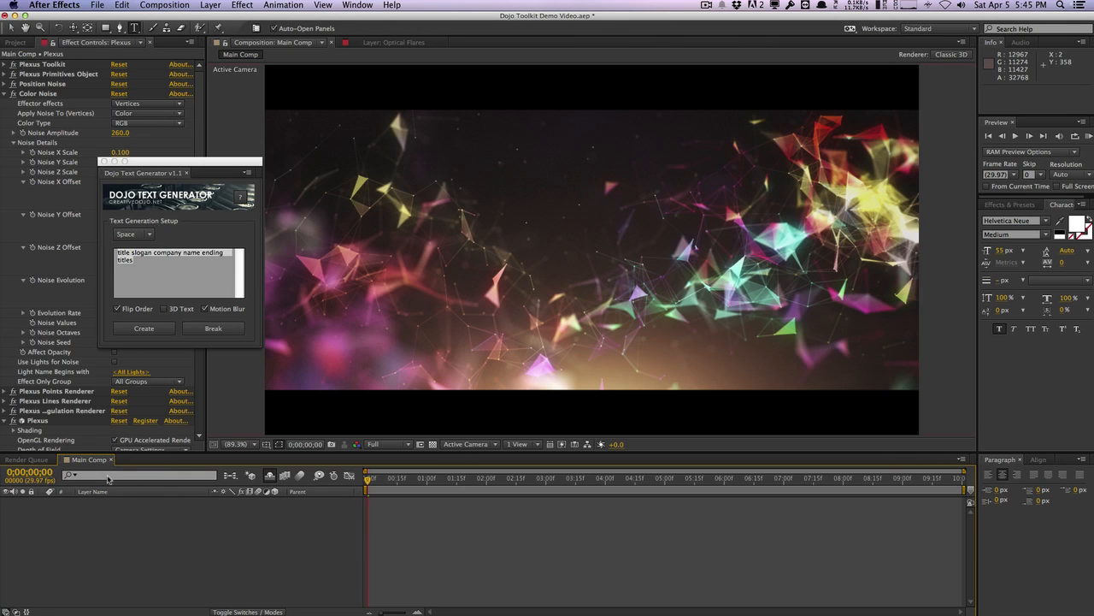
{"action": "mouse_move", "coordinate": [204, 400]}
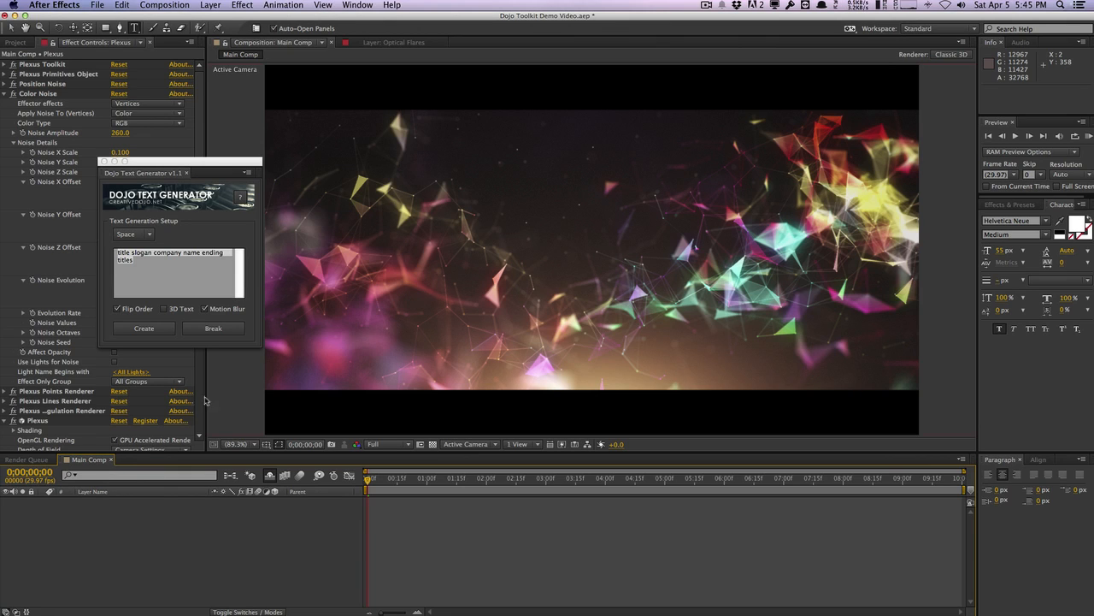
{"action": "mouse_move", "coordinate": [186, 280]}
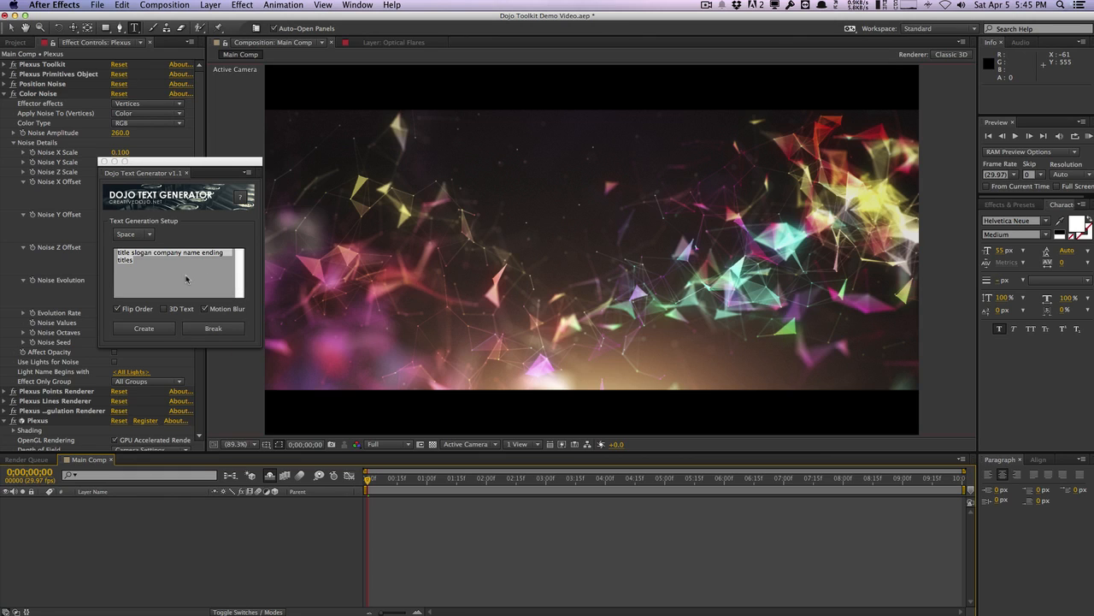
{"action": "mouse_move", "coordinate": [173, 265]}
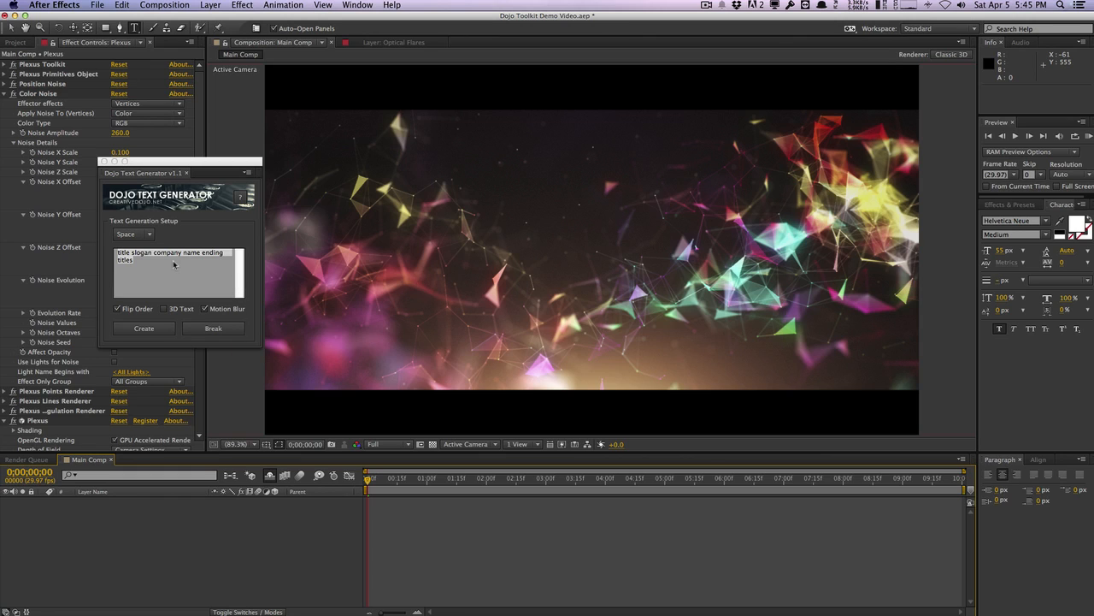
{"action": "mouse_move", "coordinate": [213, 328]}
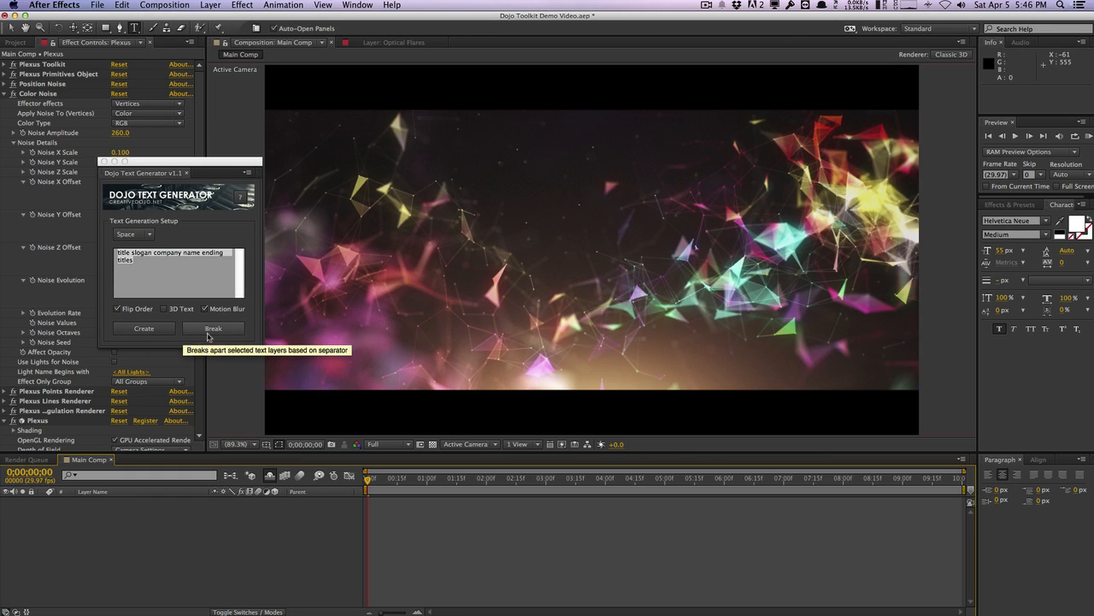
{"action": "mouse_move", "coordinate": [203, 292]}
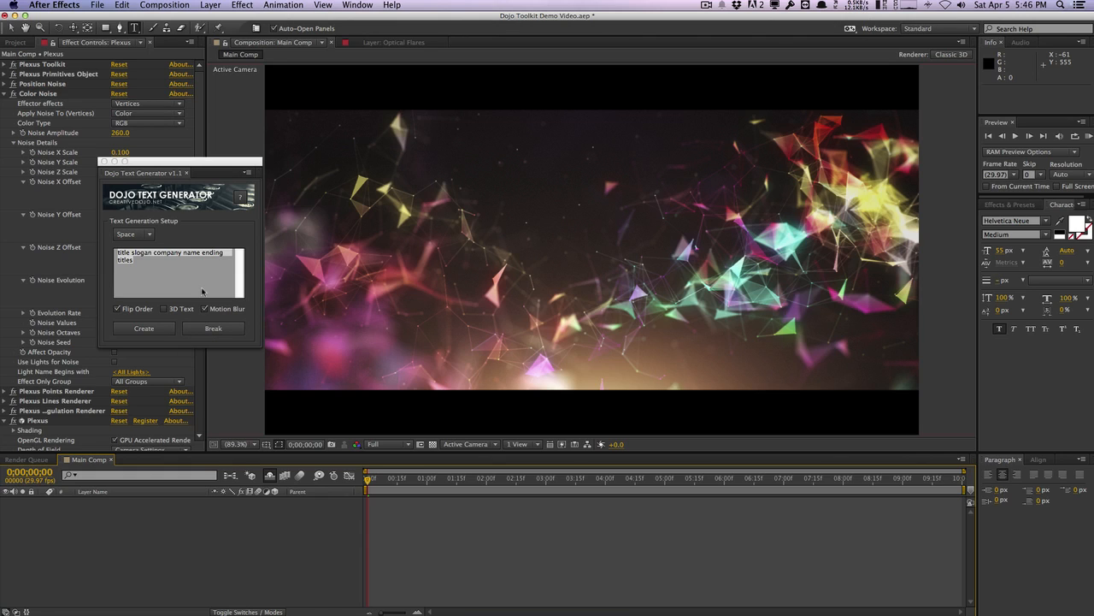
- Open the Dojo Text Generator's separator dropdown, currently on Space
{"action": "left_click", "coordinate": [133, 234]}
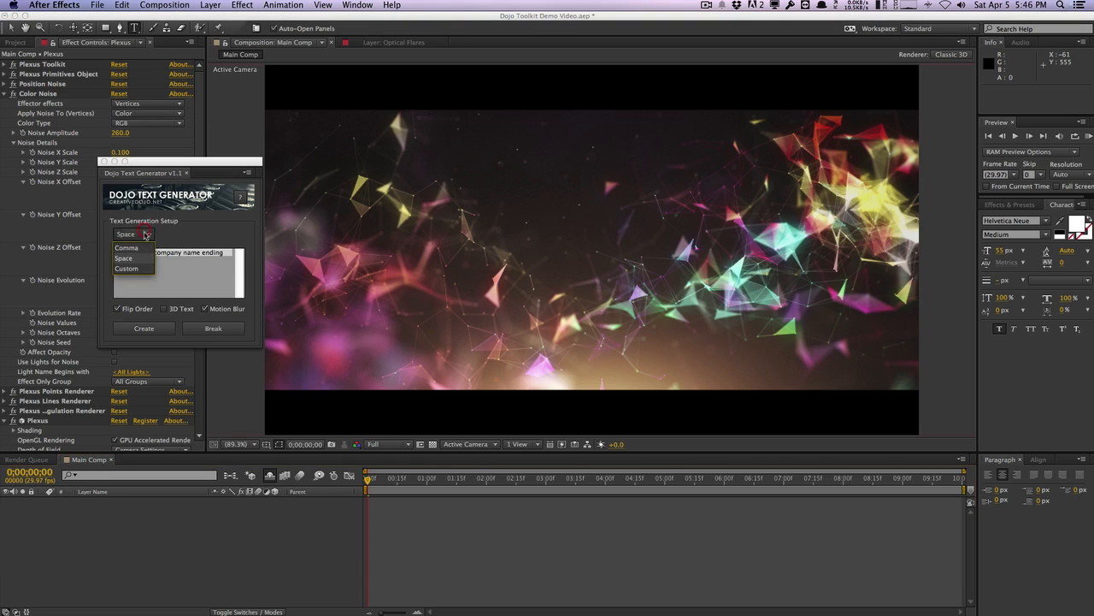
- Choose Custom as the word separator, then open the Layer menu
{"action": "left_click", "coordinate": [125, 268]}
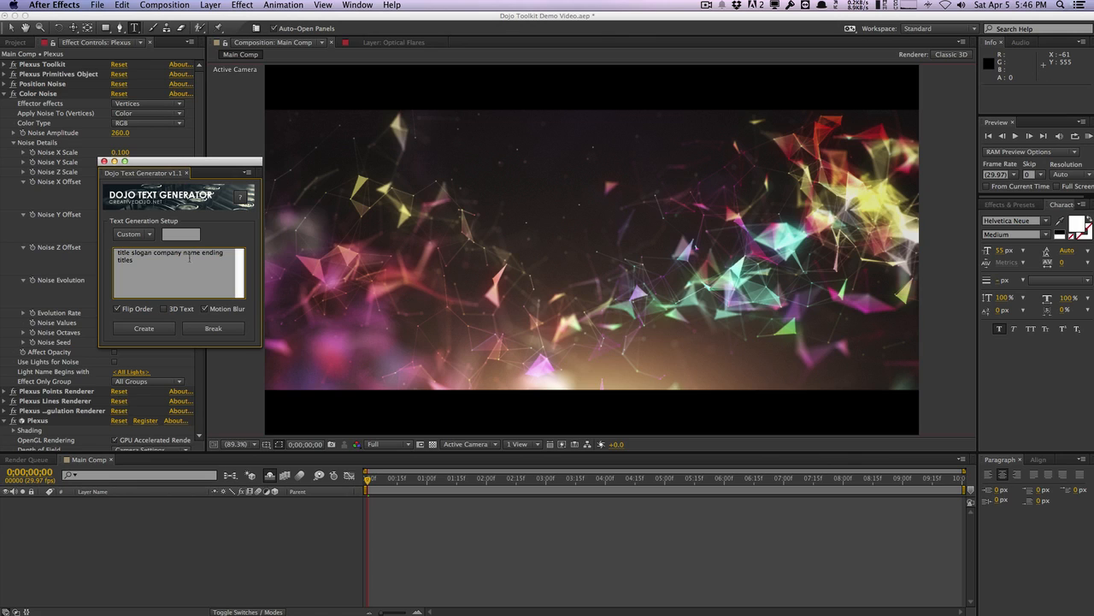
{"action": "left_click", "coordinate": [210, 6]}
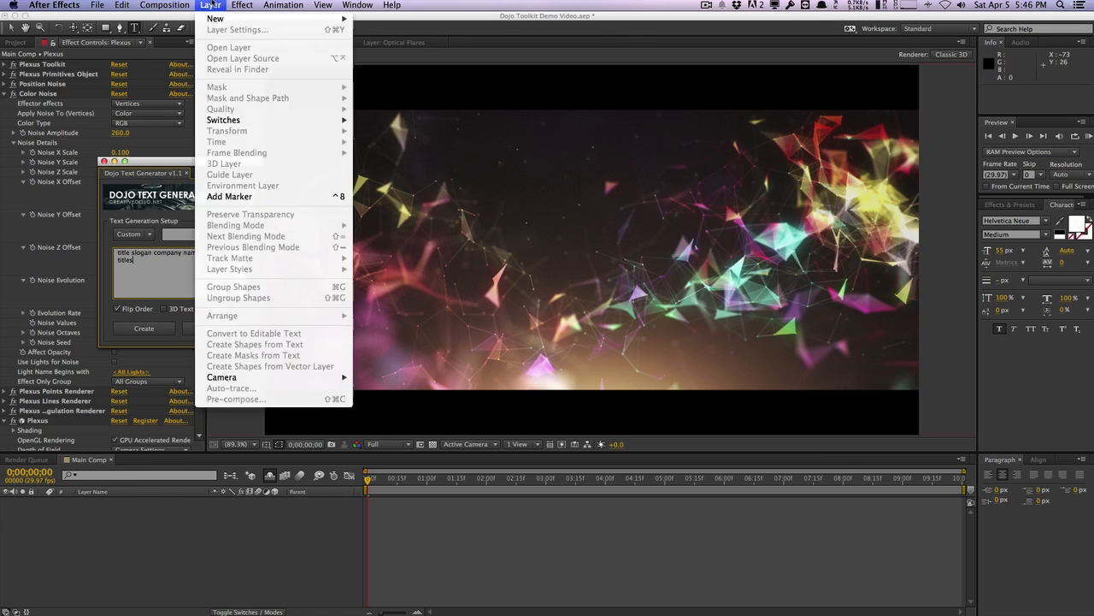
{"action": "mouse_move", "coordinate": [215, 18]}
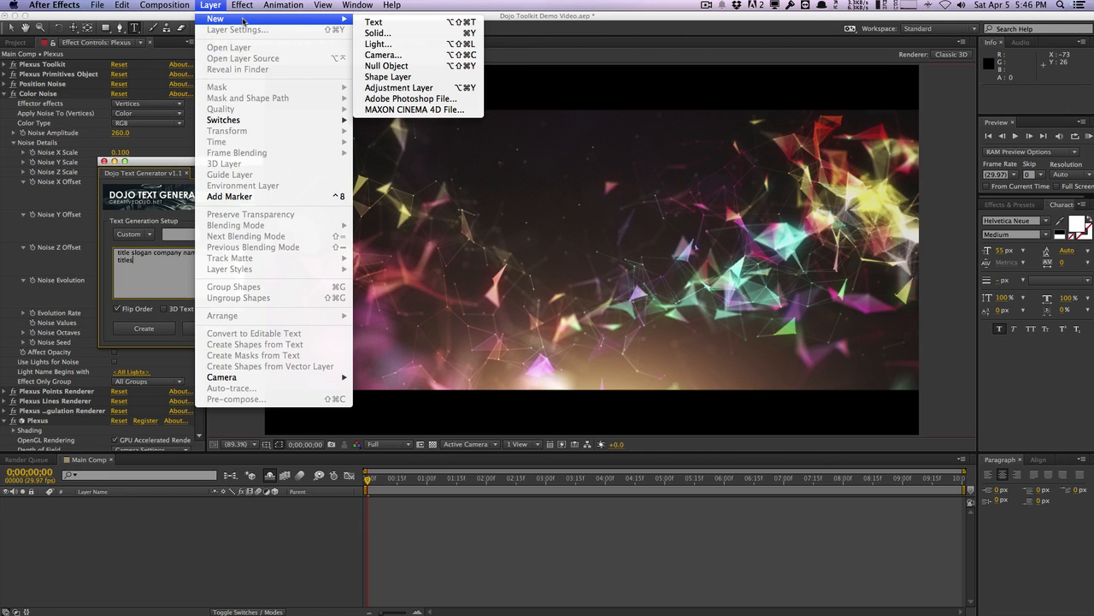